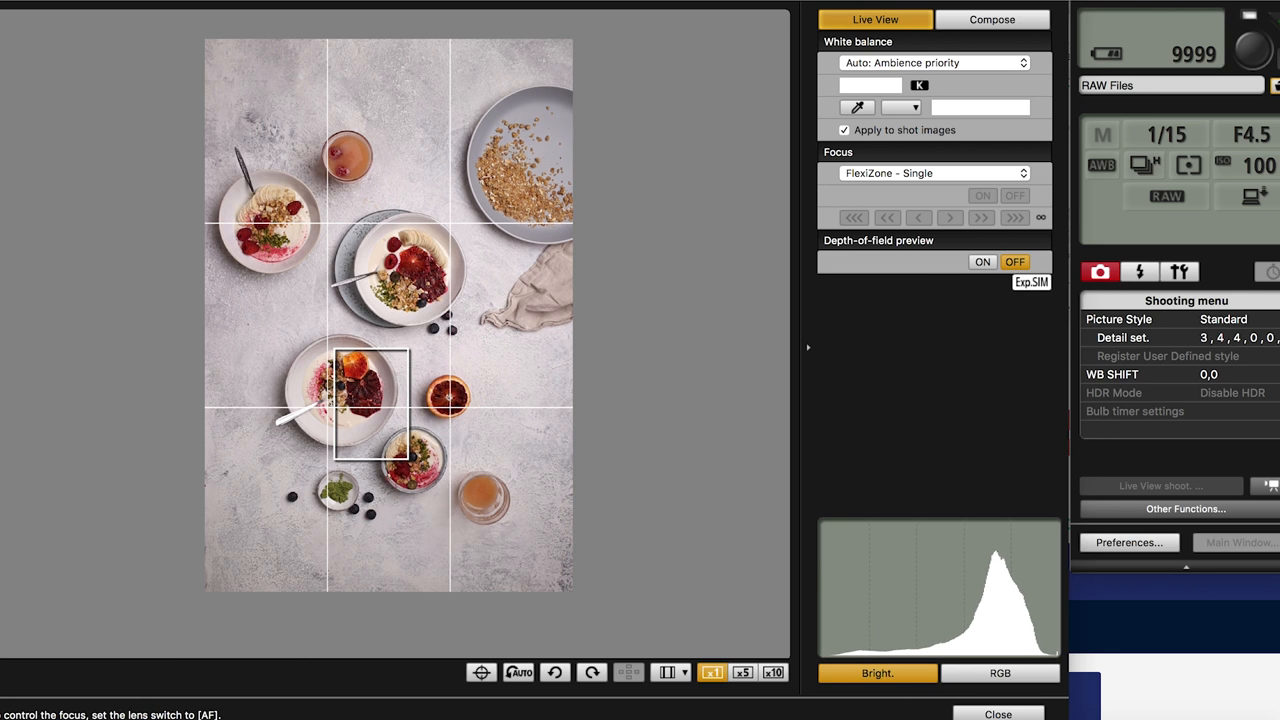
Move the live view AF frame onto the lower bowl topped with blood orange slices.
click(773, 672)
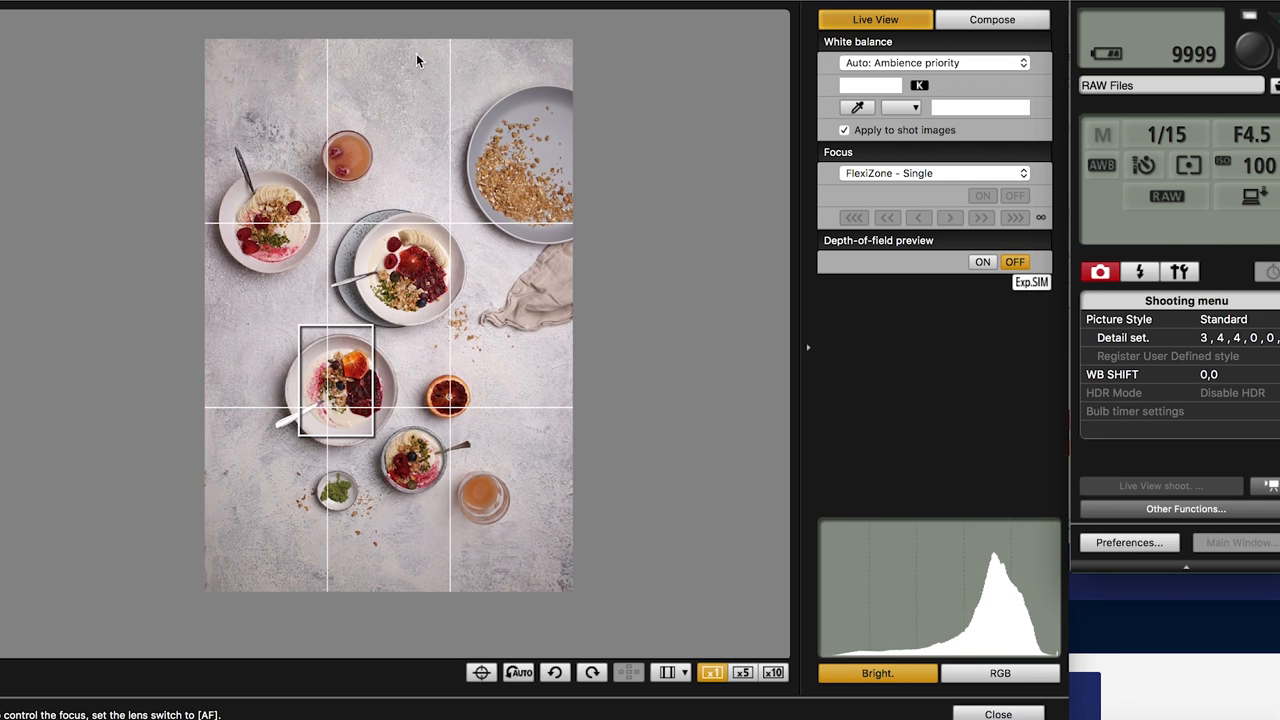
mouse_move(688, 195)
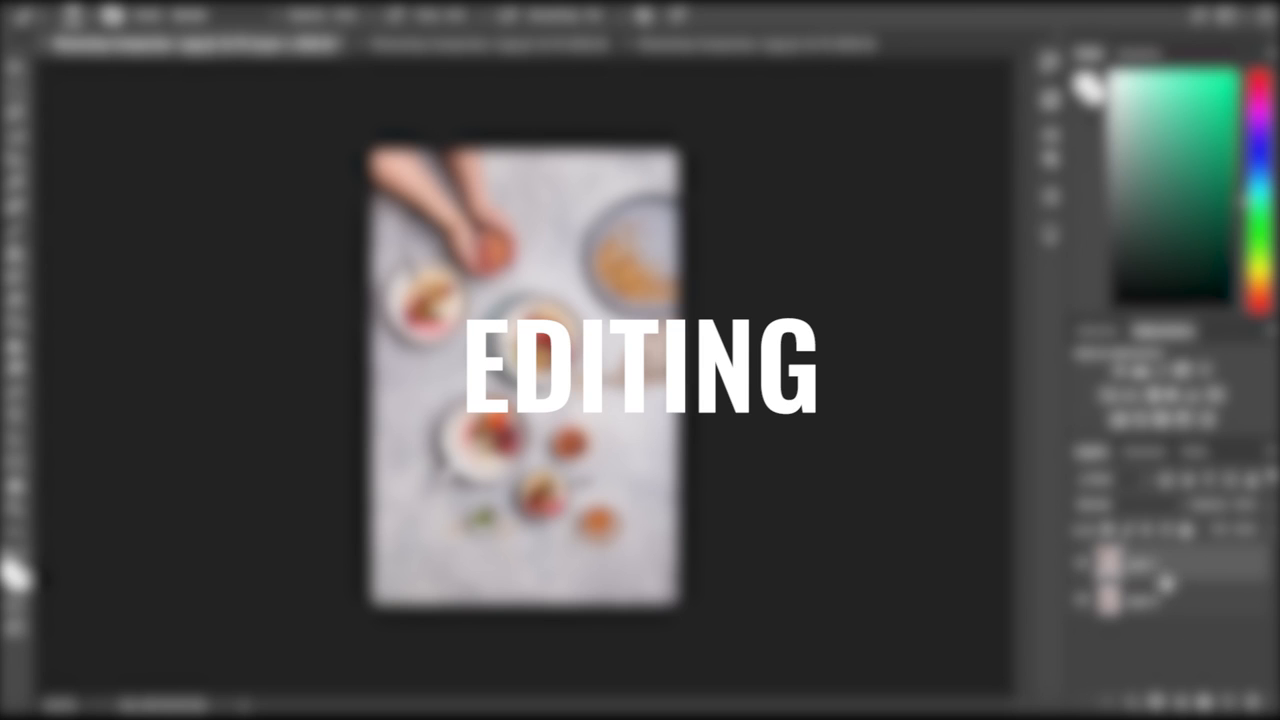
mouse_move(852, 542)
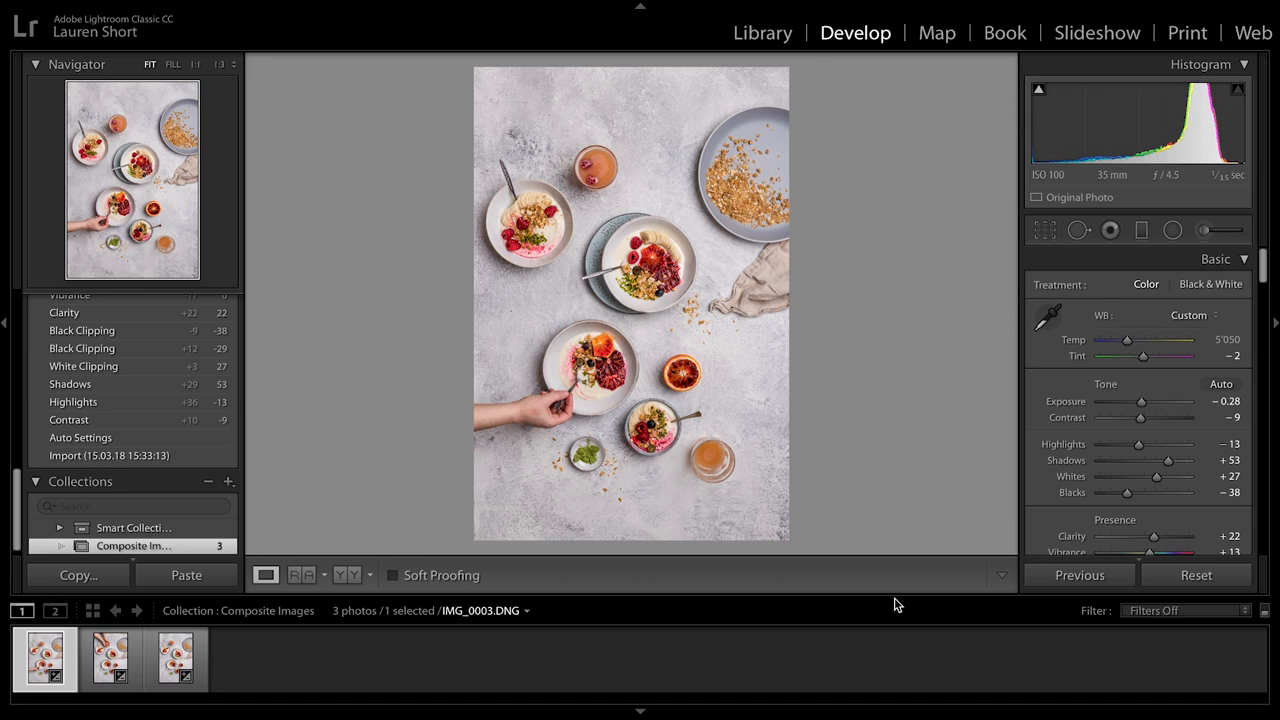
mouse_move(95, 700)
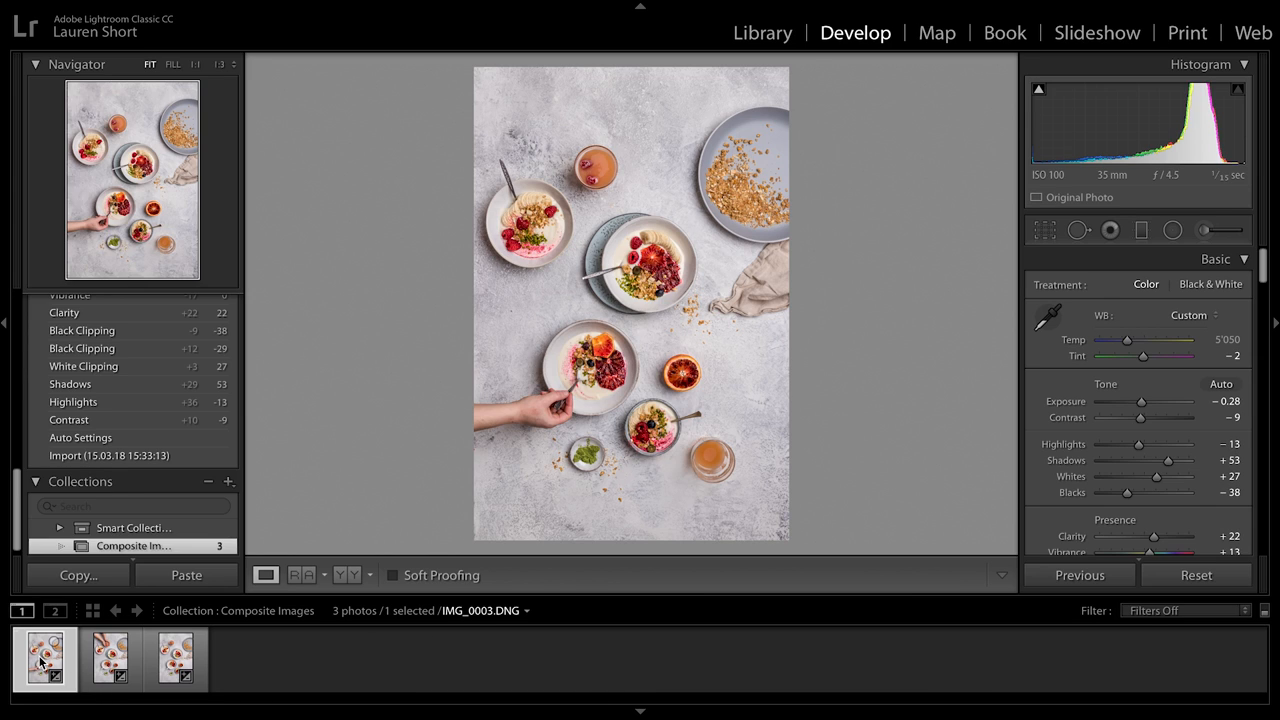
mouse_move(44, 658)
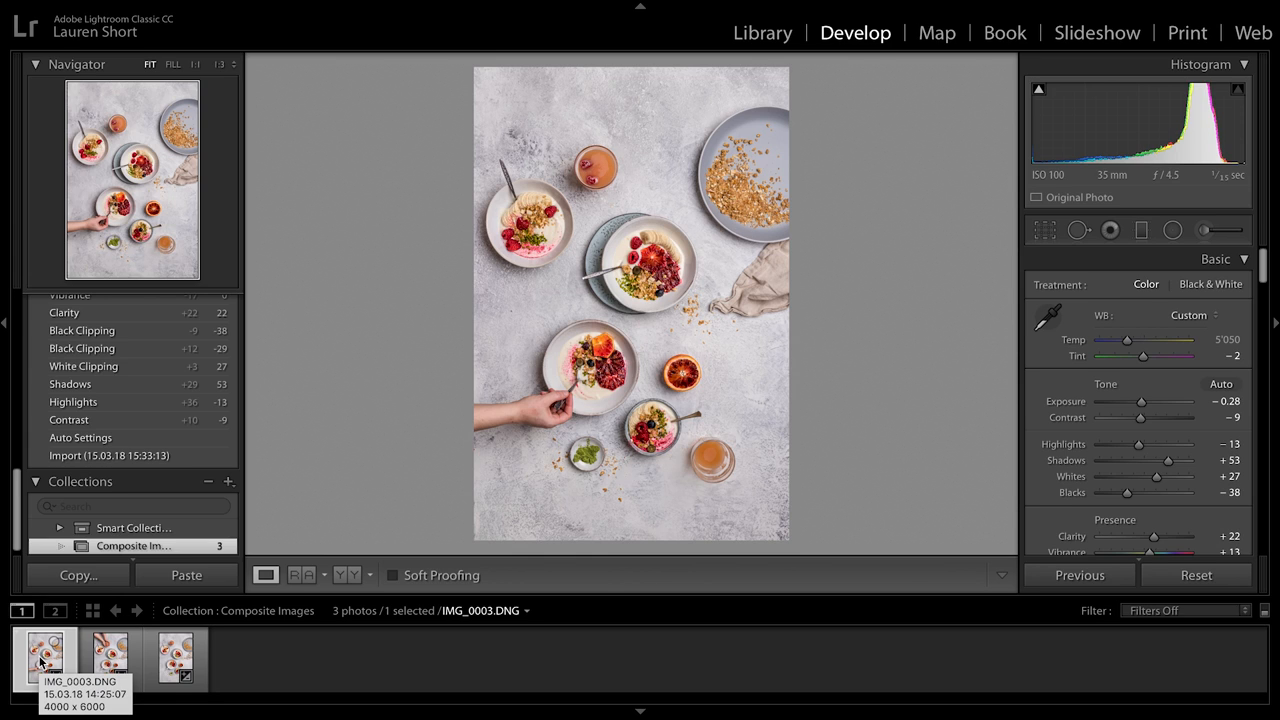
mouse_move(697, 505)
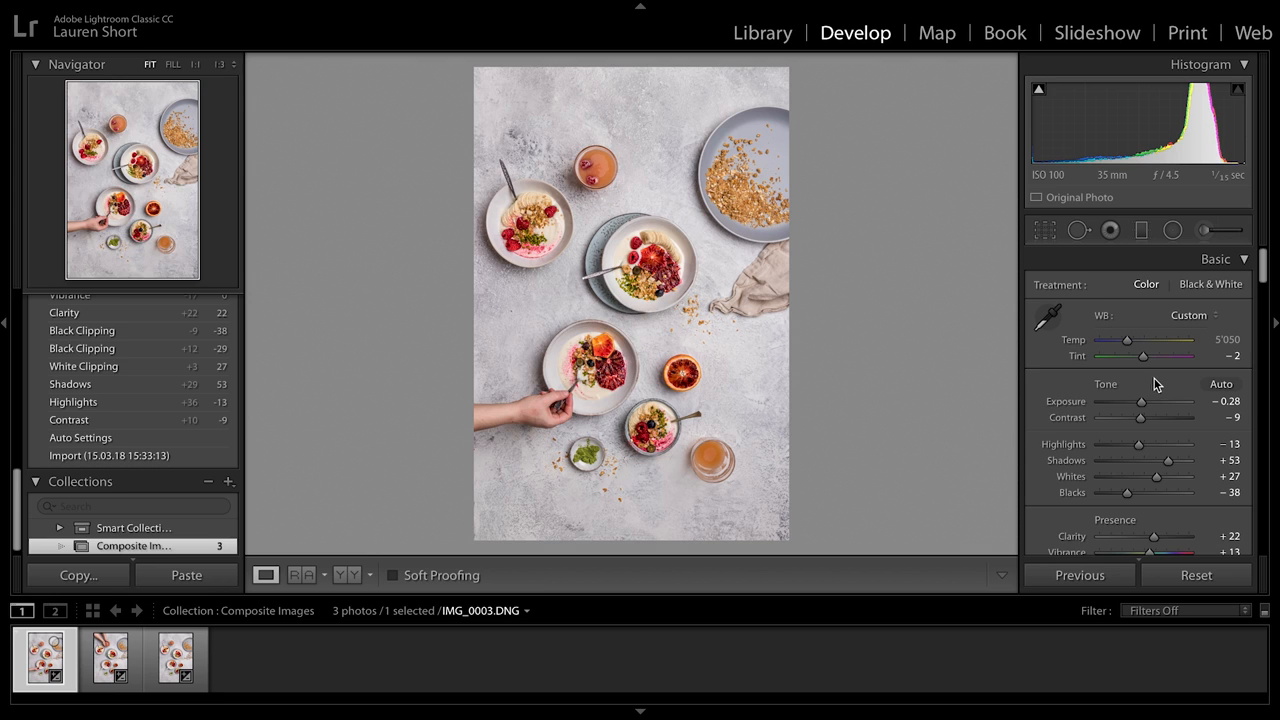
Review the tone curve and local saturation adjustment, then select the first filmstrip photo.
scroll(down, 3)
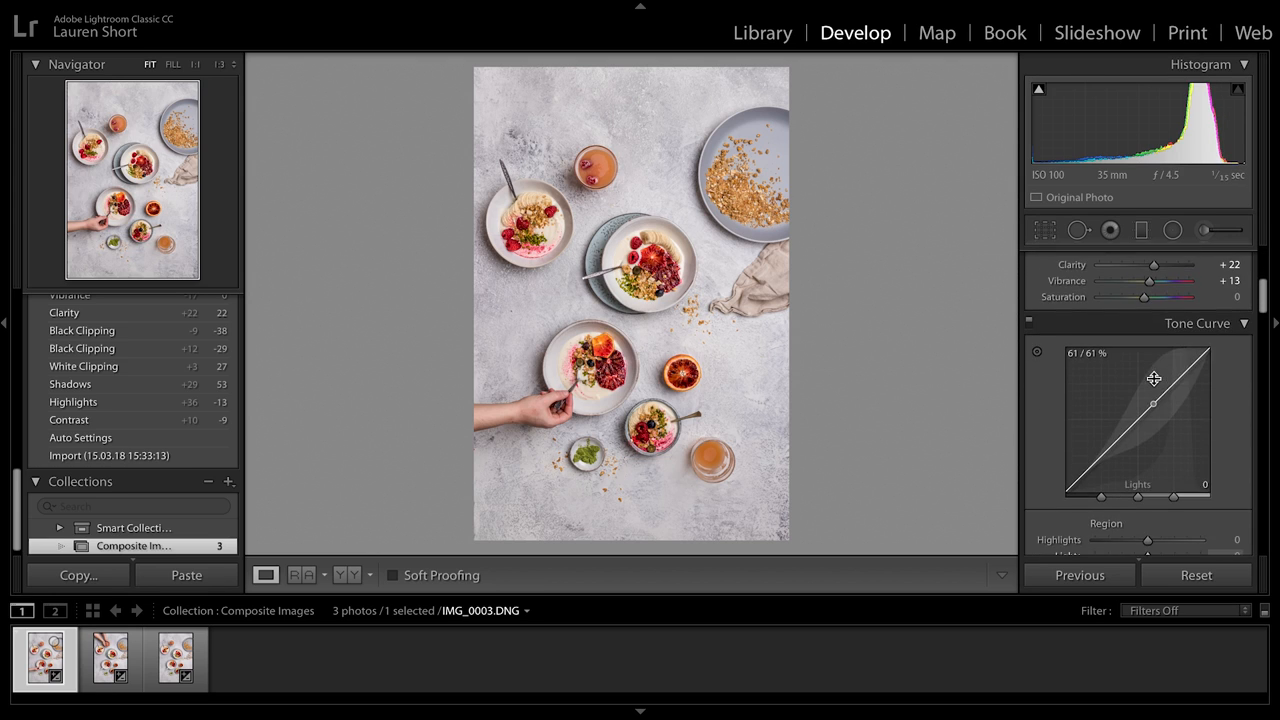
click(1205, 230)
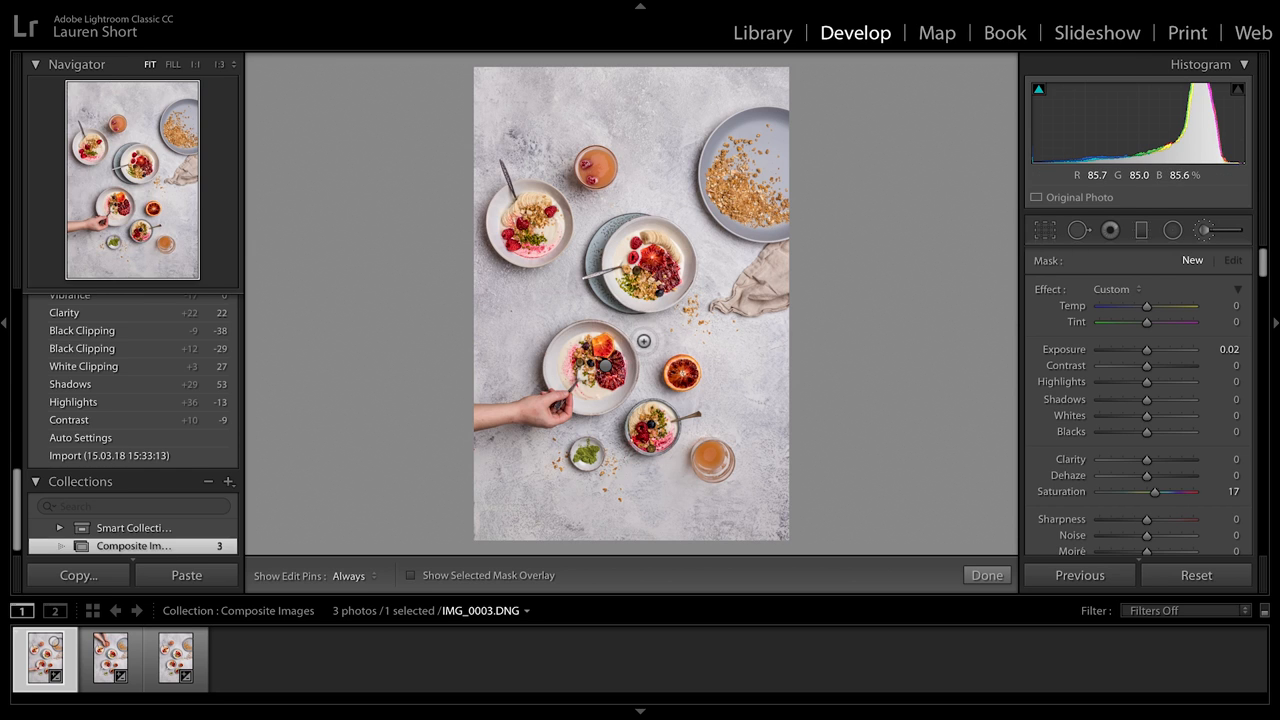
mouse_move(605, 378)
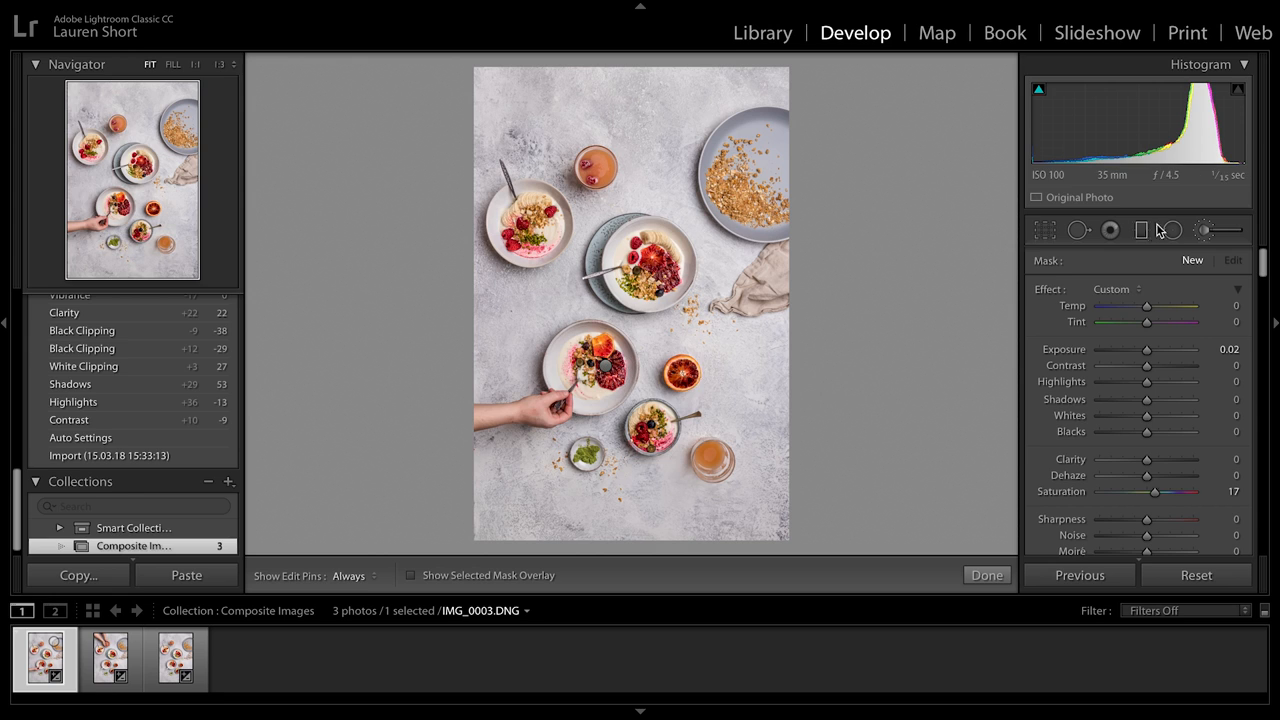
click(986, 575)
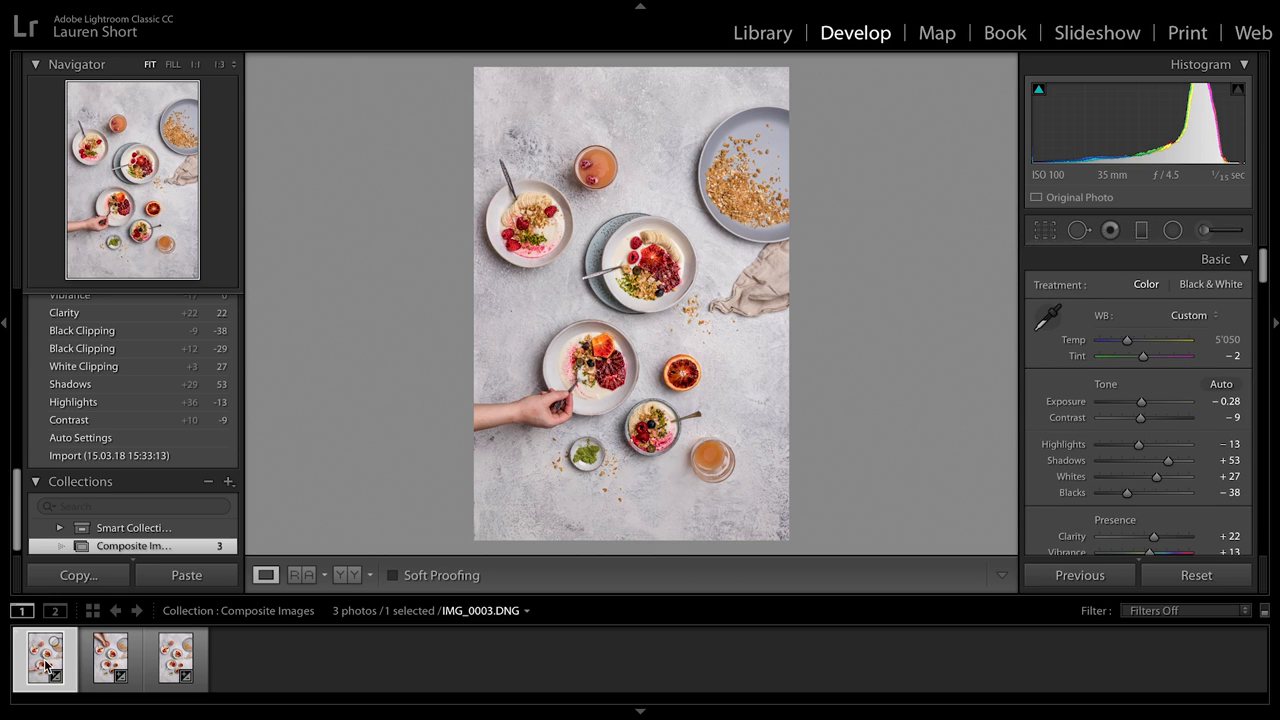
click(177, 658)
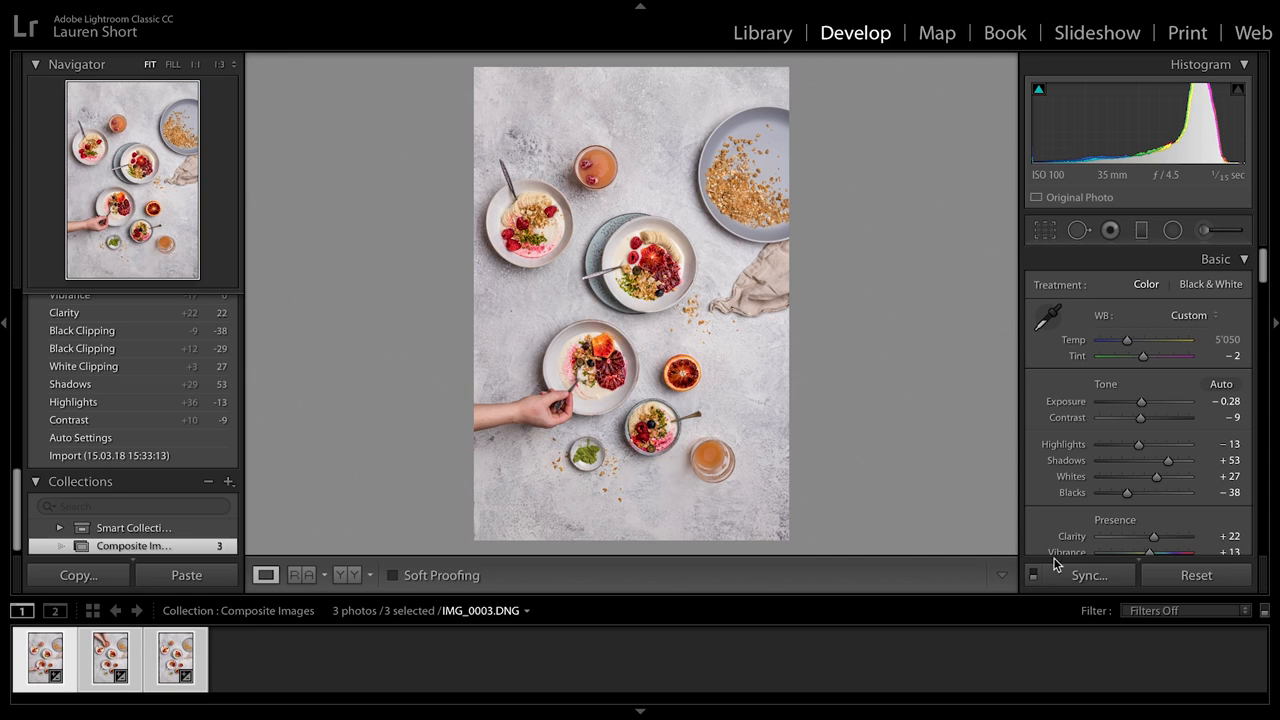
Synchronize all of the first shot's develop settings to the other two, then compare thumbnails.
click(1089, 575)
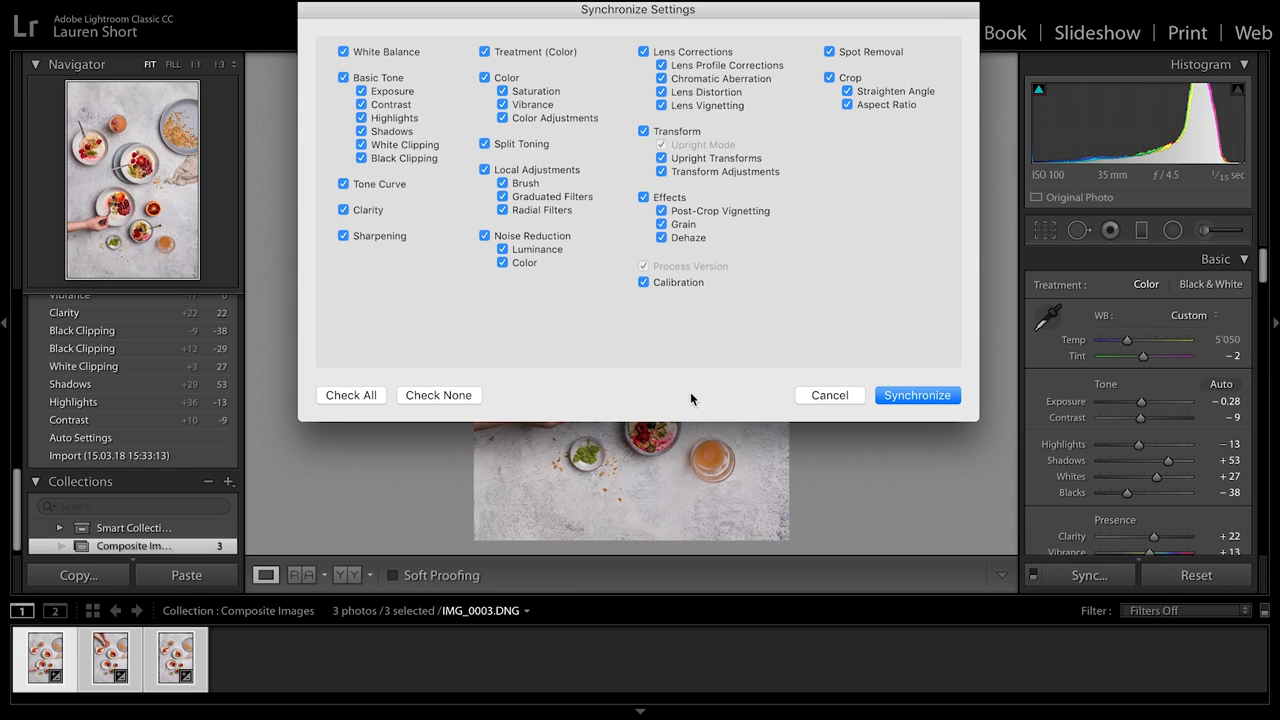
mouse_move(698, 398)
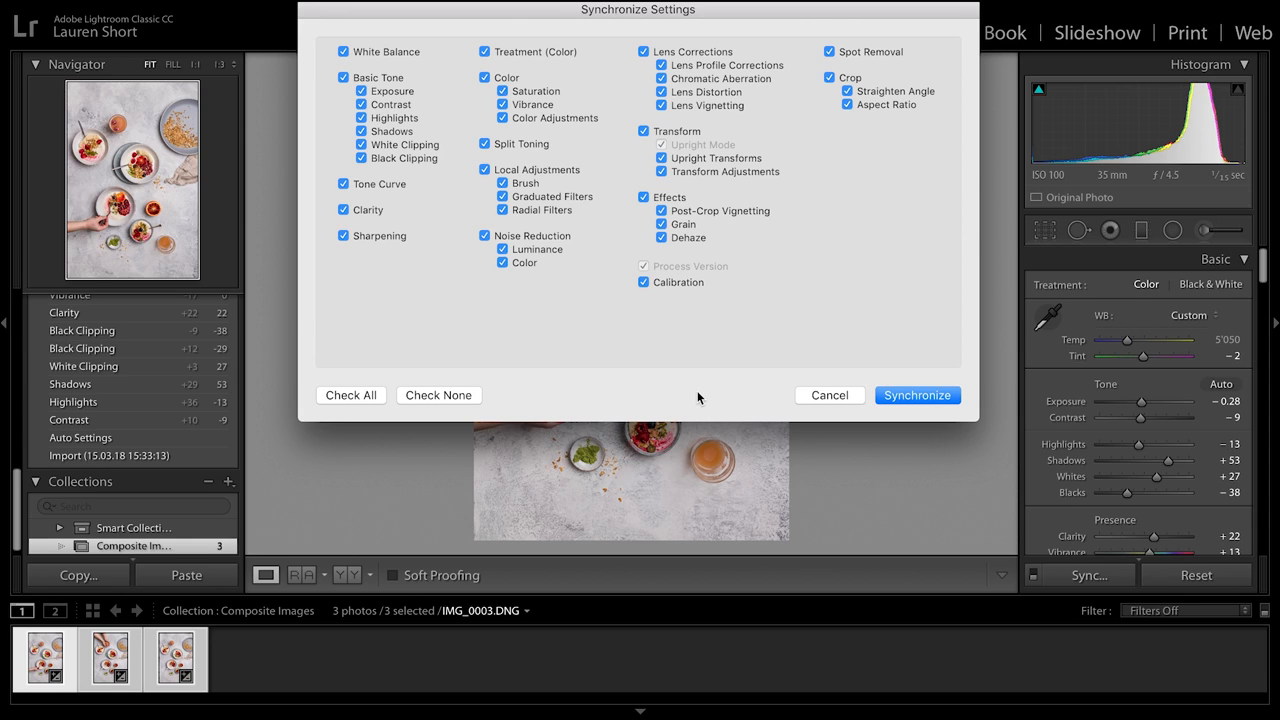
mouse_move(478, 180)
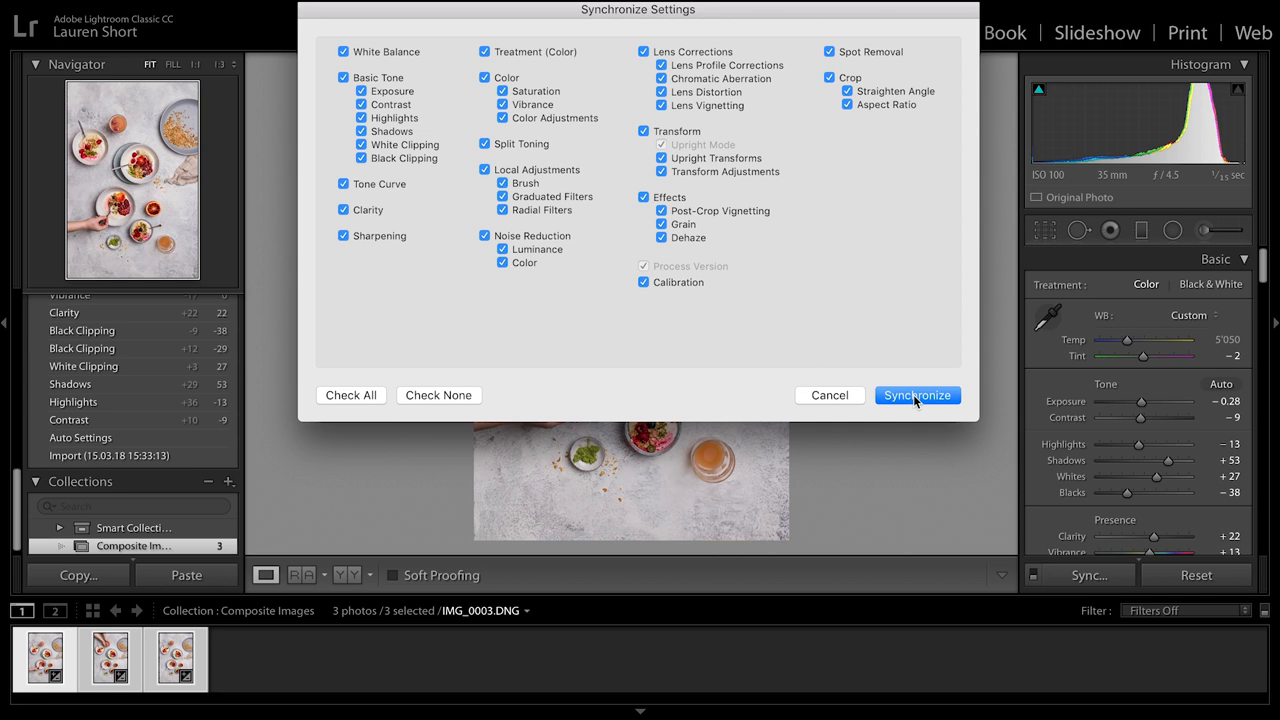
click(917, 395)
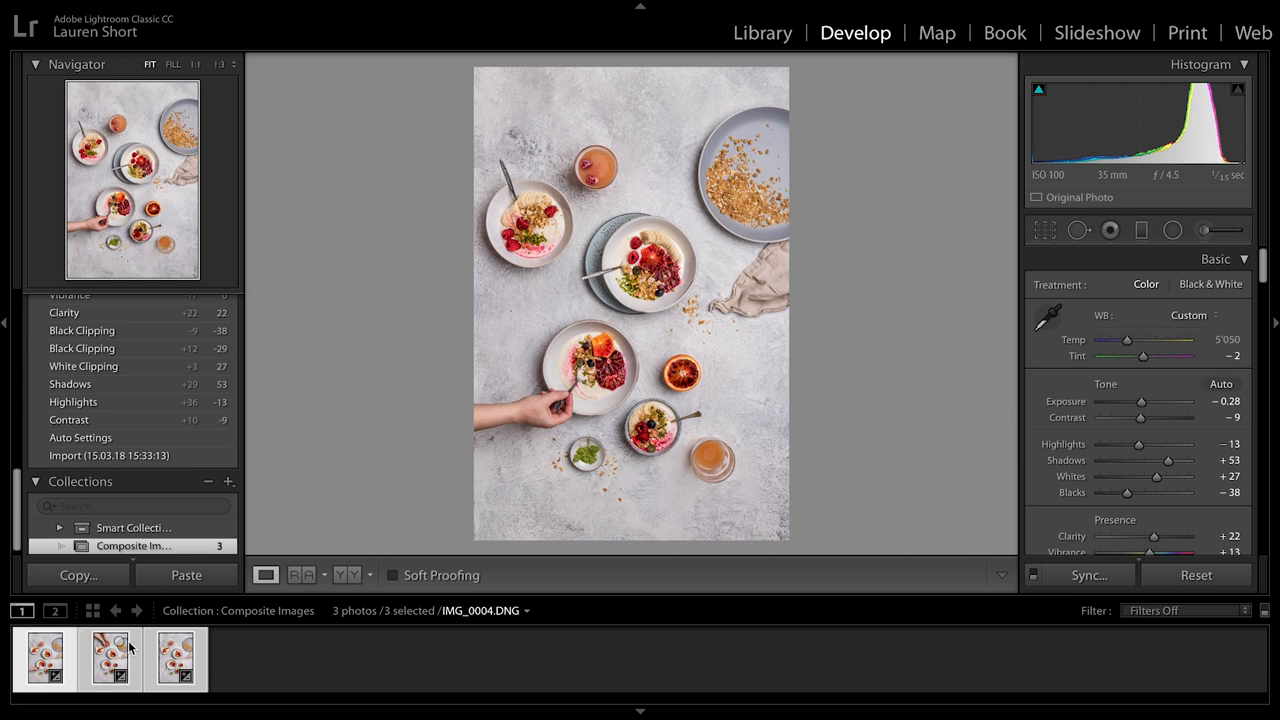
click(44, 658)
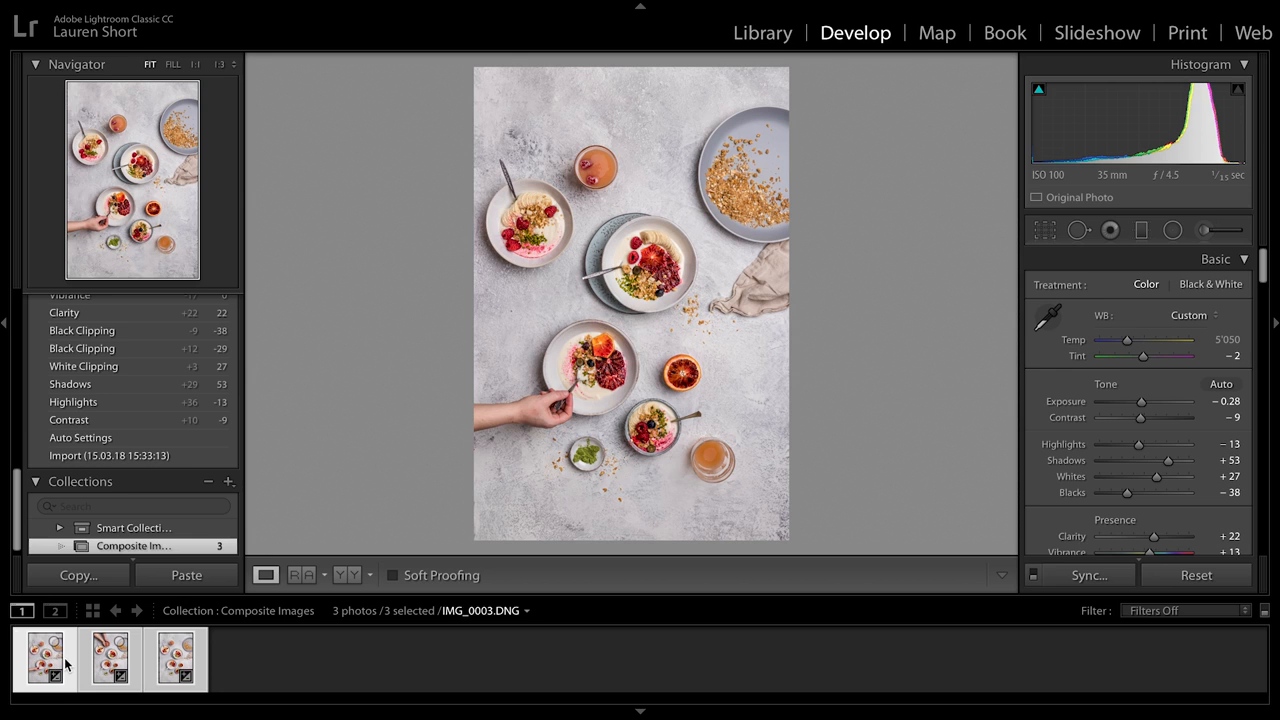
click(111, 658)
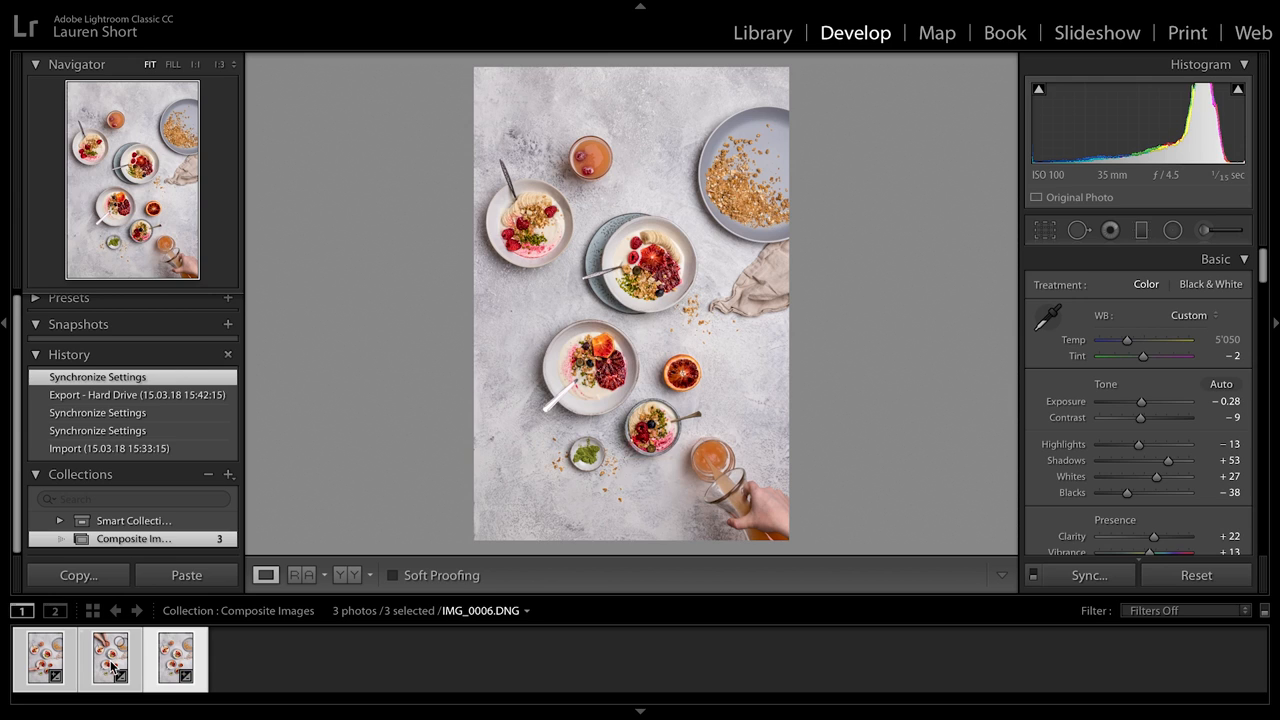
mouse_move(925, 360)
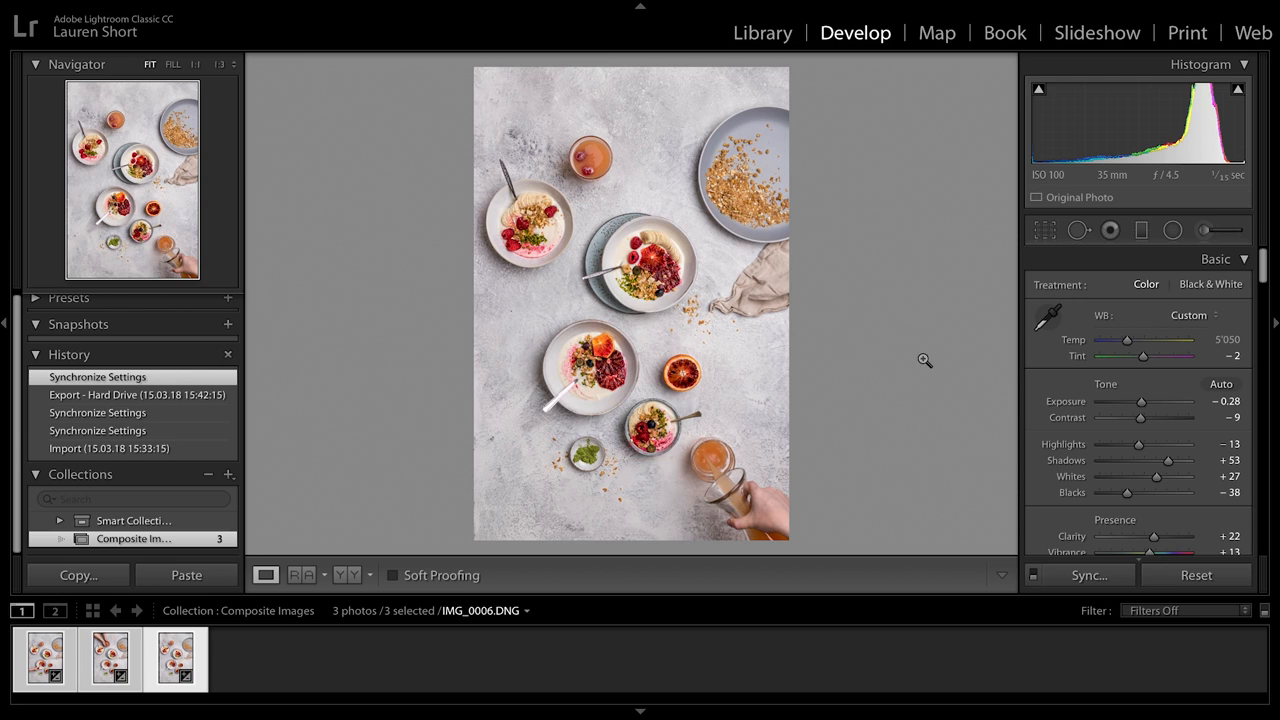
mouse_move(922, 362)
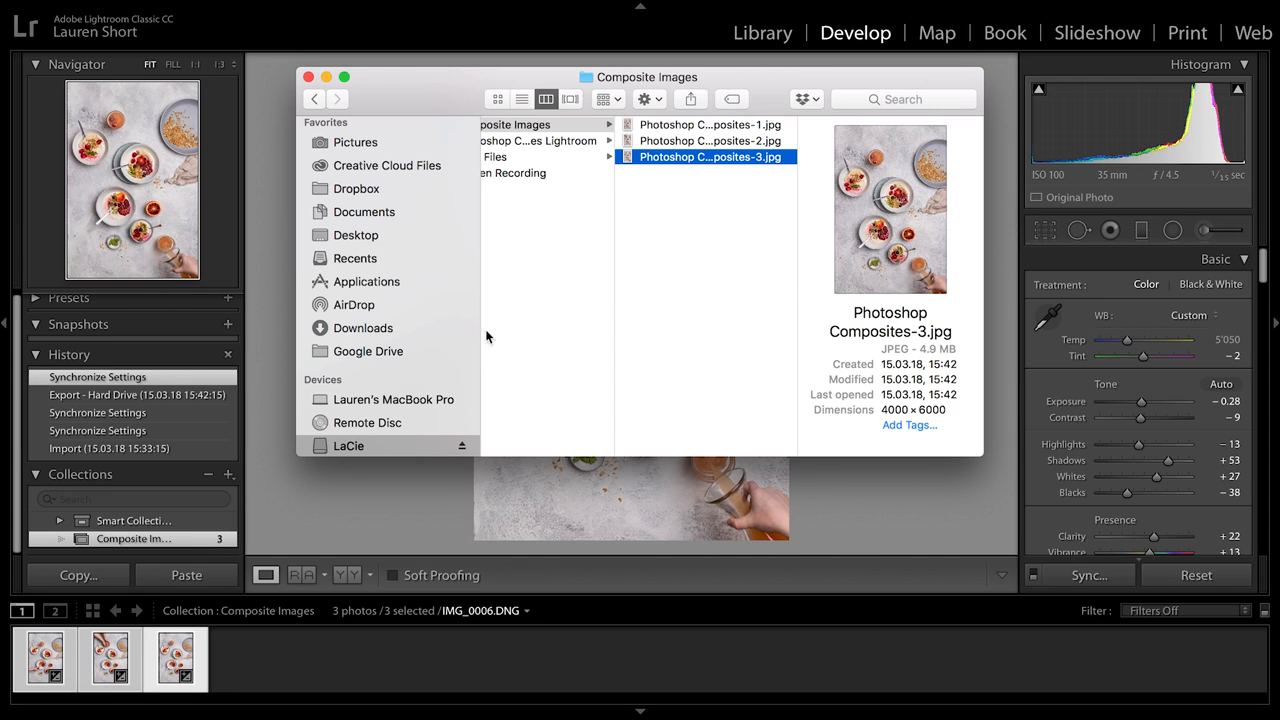
mouse_move(668, 126)
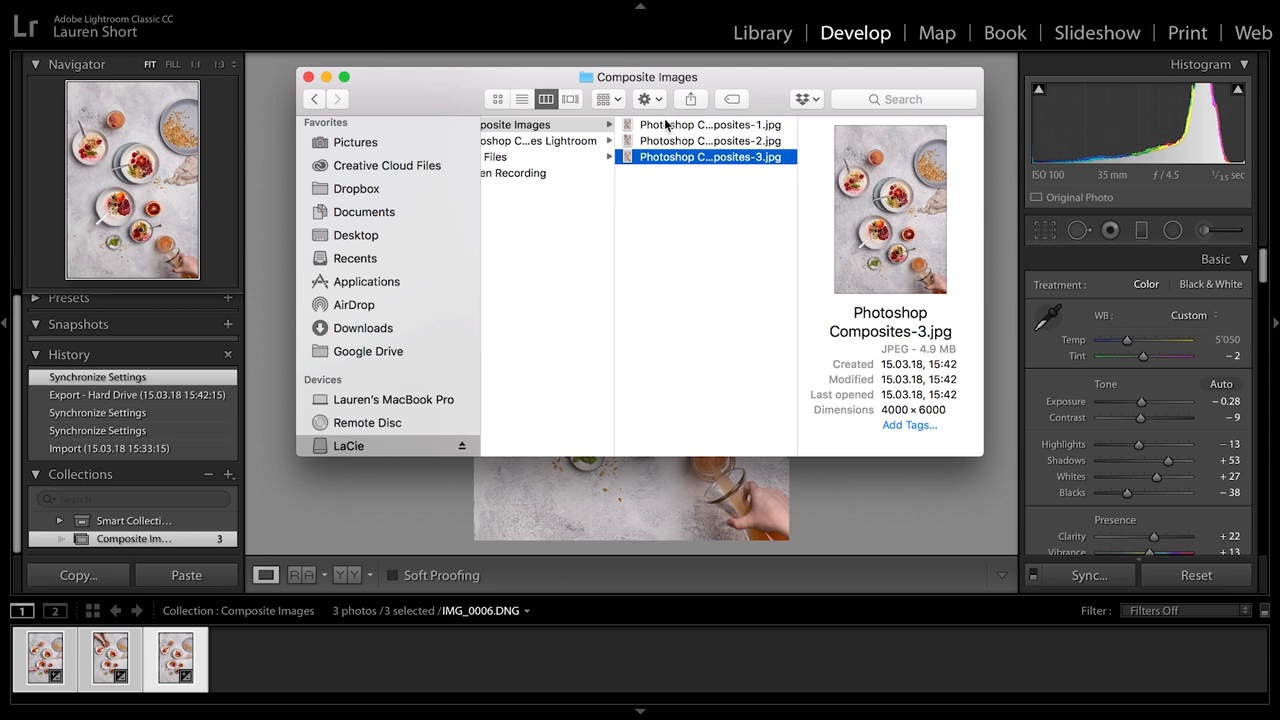
Select the three exported Photoshop Composites JPGs and bring up their open options.
click(710, 140)
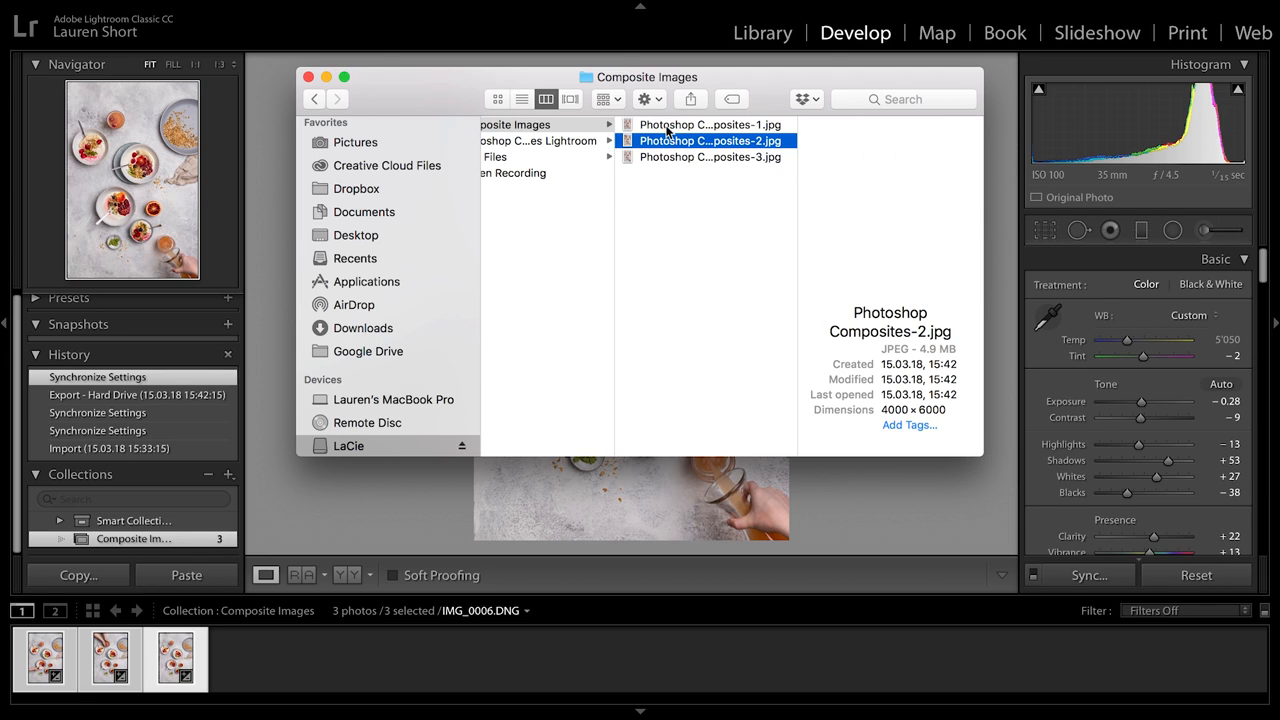
click(710, 157)
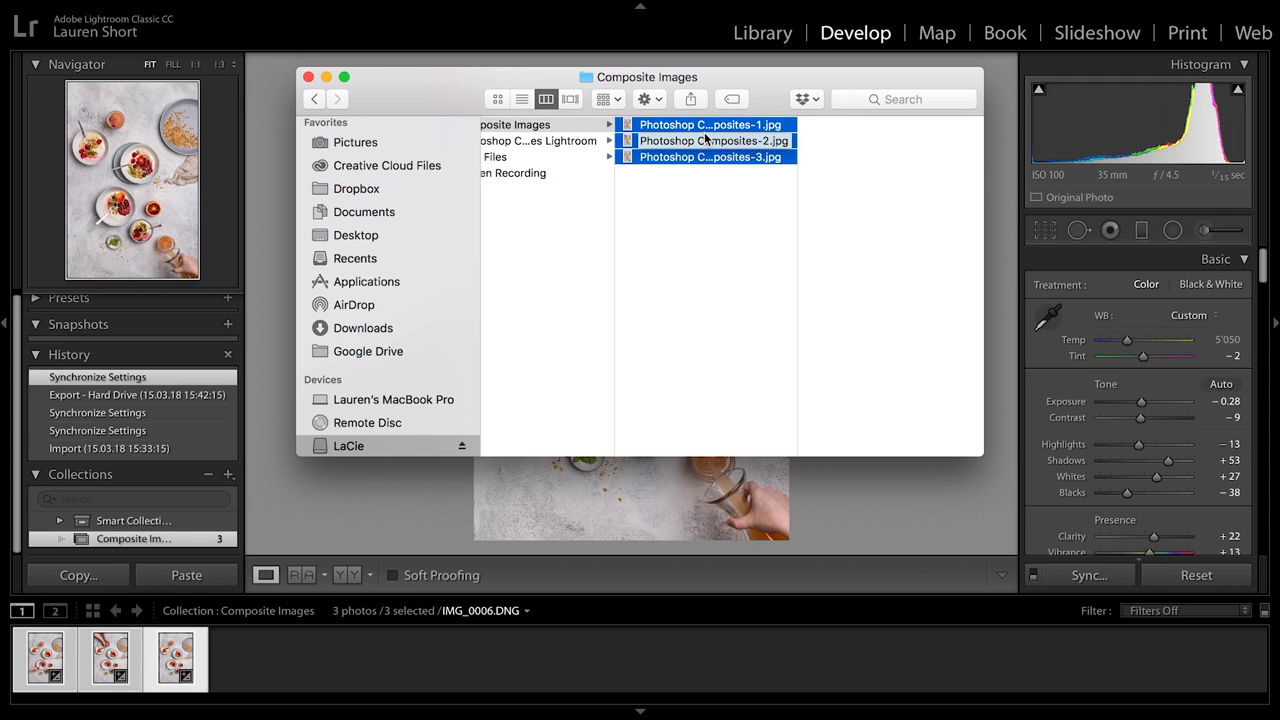
right_click(710, 140)
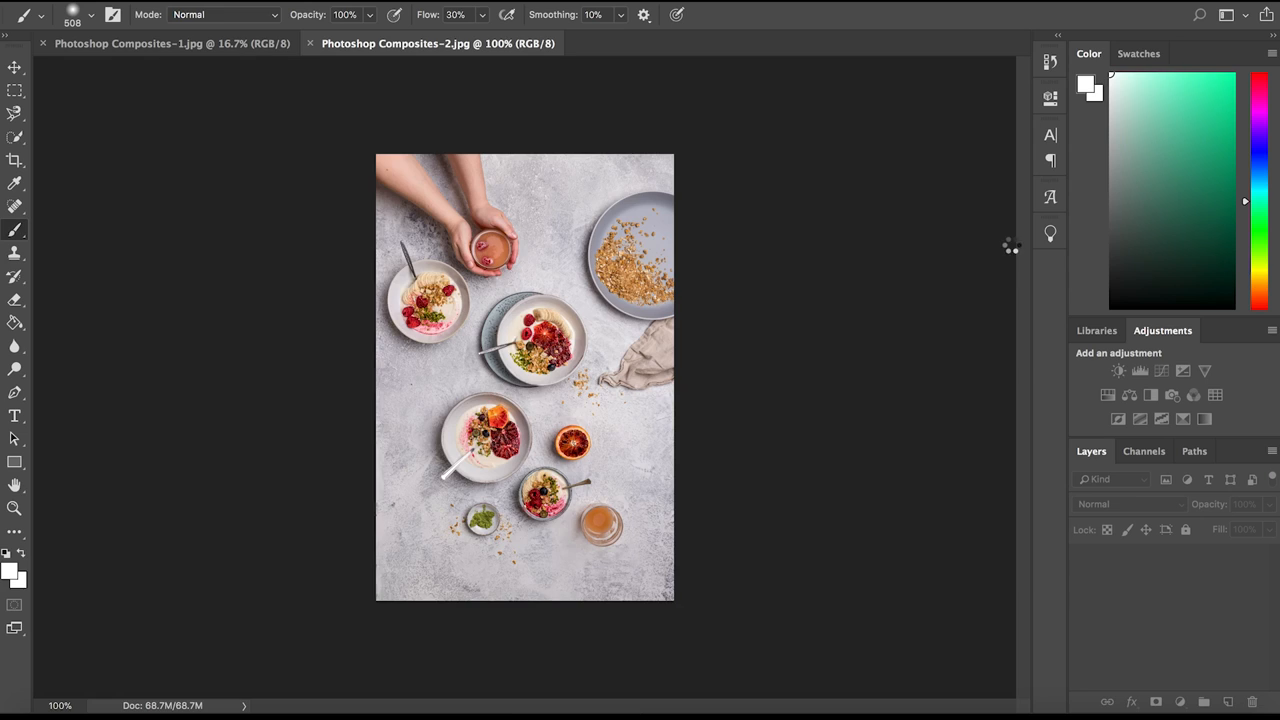
Cycle through the three composite tabs, ending on Photoshop Composites-1.jpg.
click(706, 43)
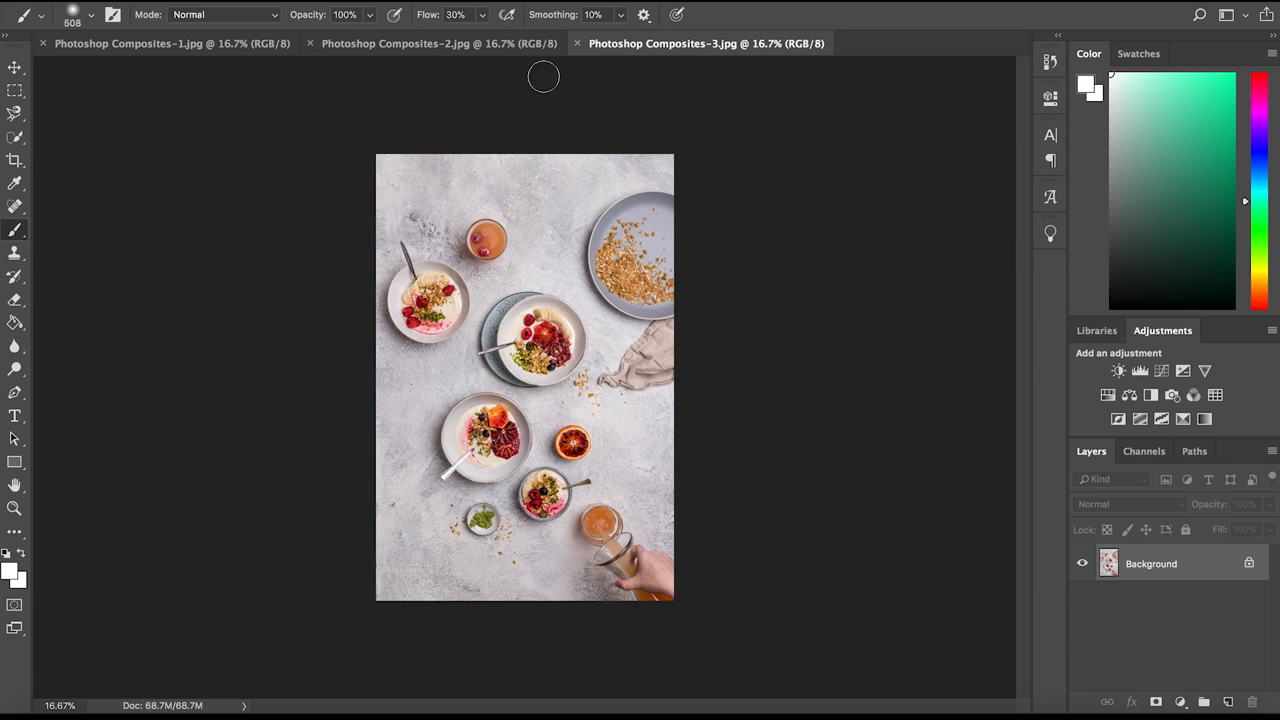
click(438, 43)
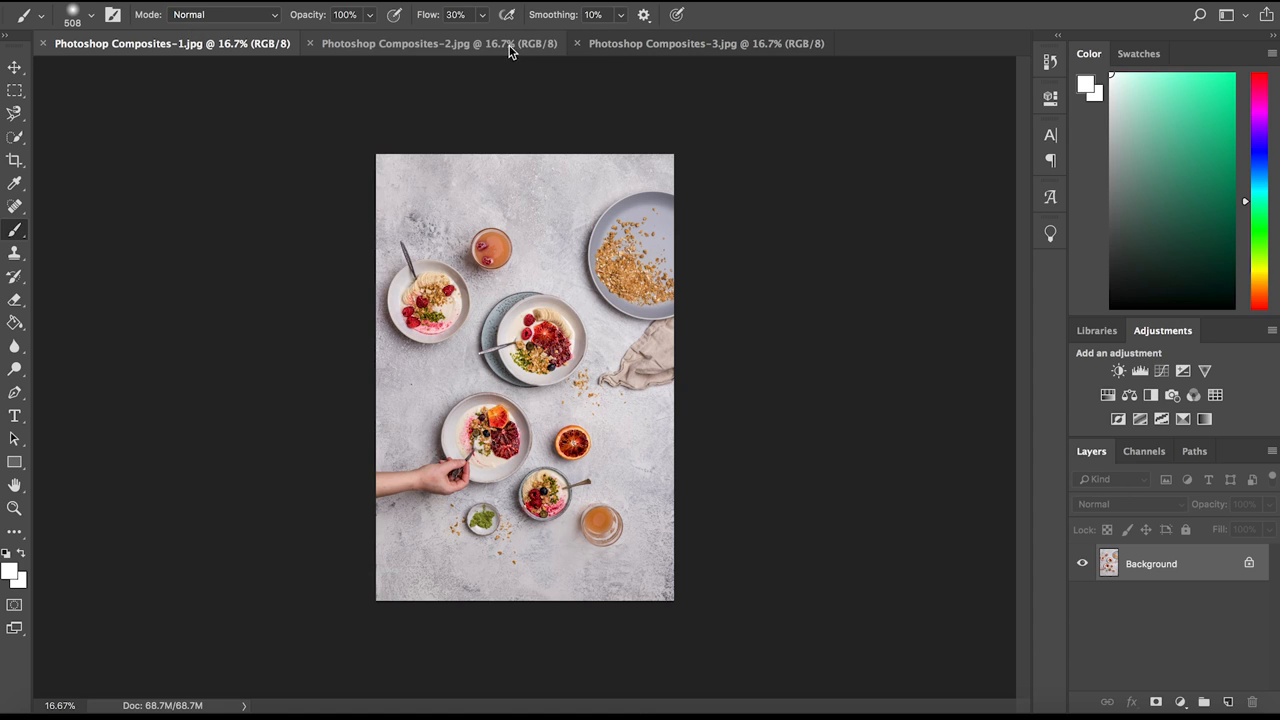
click(172, 43)
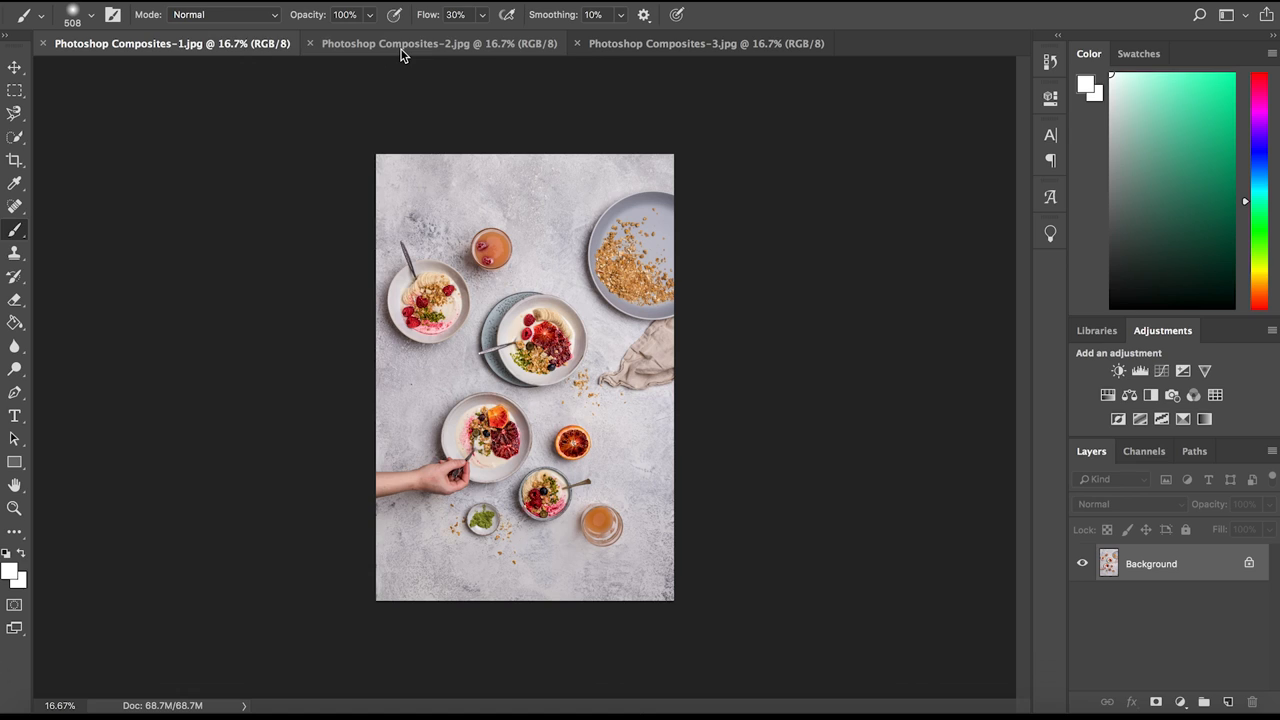
mouse_move(355, 118)
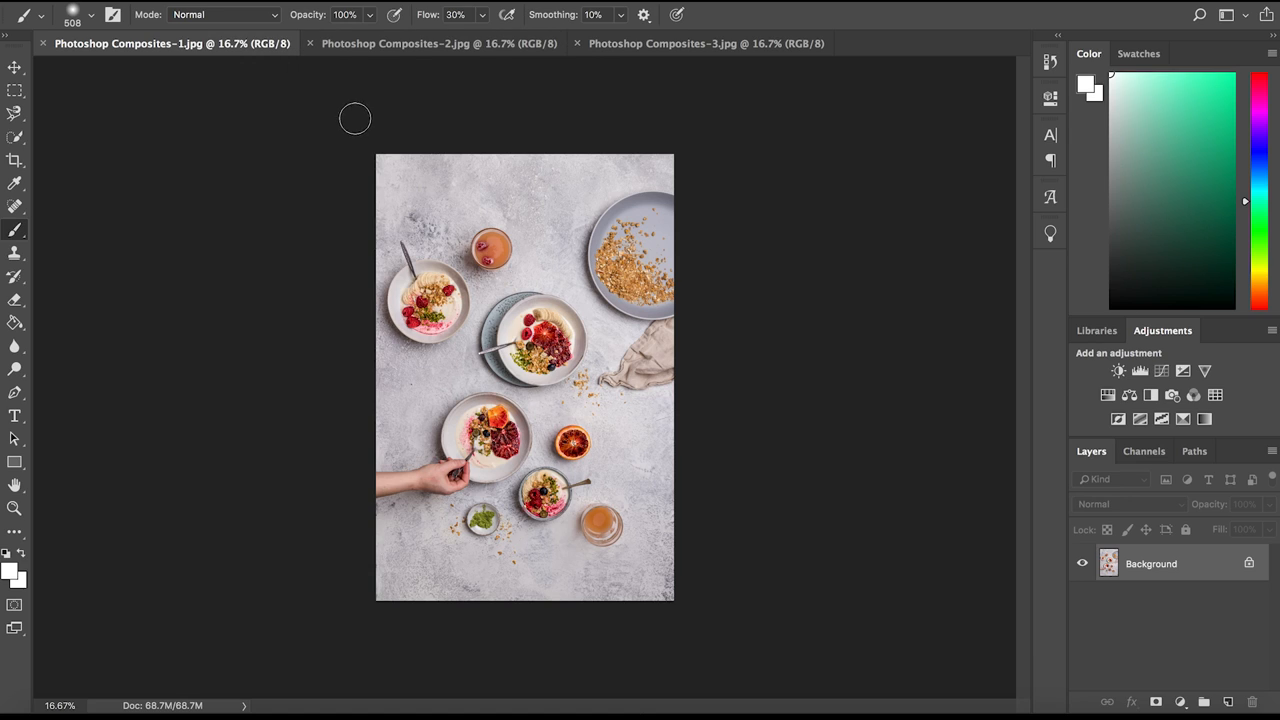
Unlock Background as Layer 0, add the cup photo as a layer, and toggle its visibility.
double_click(1151, 563)
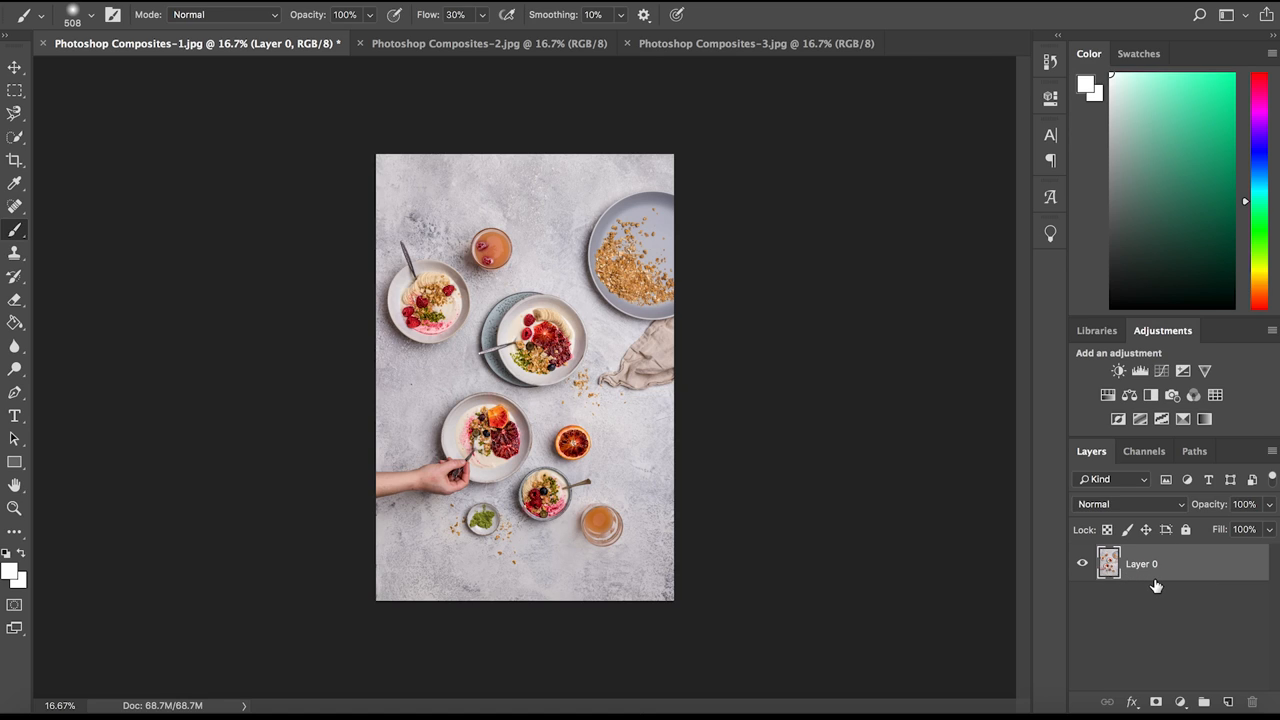
mouse_move(1237, 688)
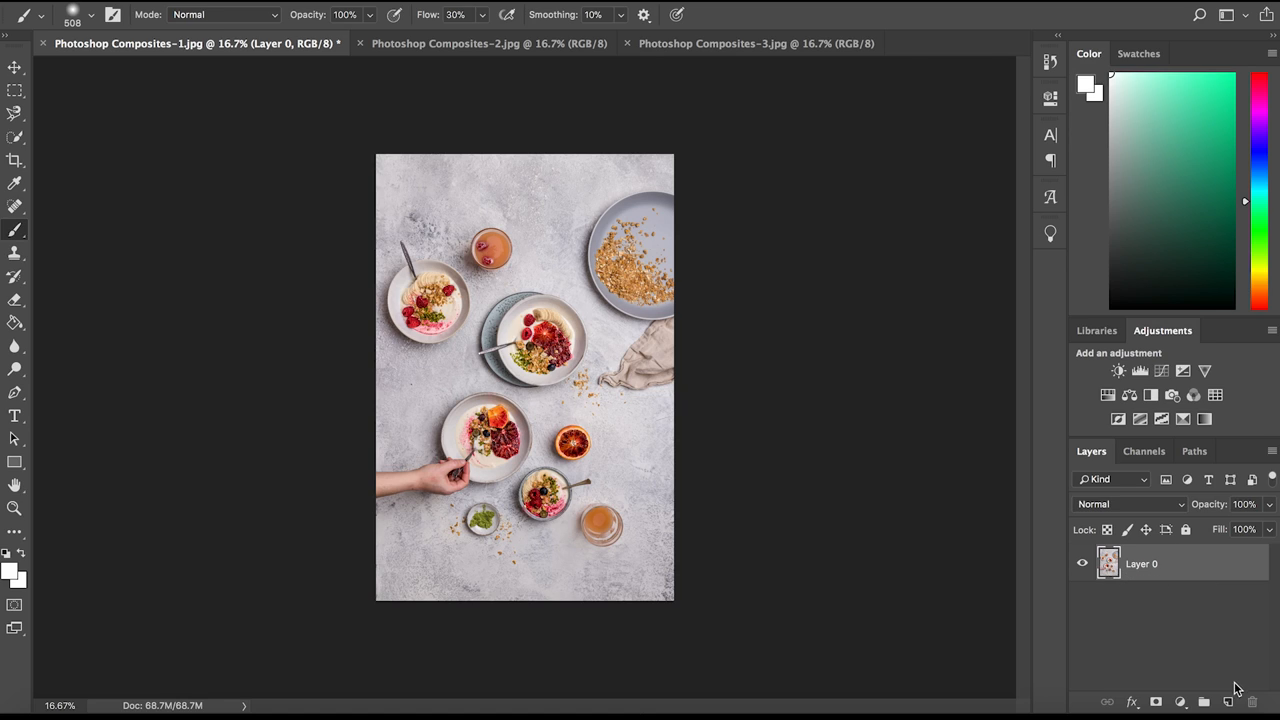
click(1230, 701)
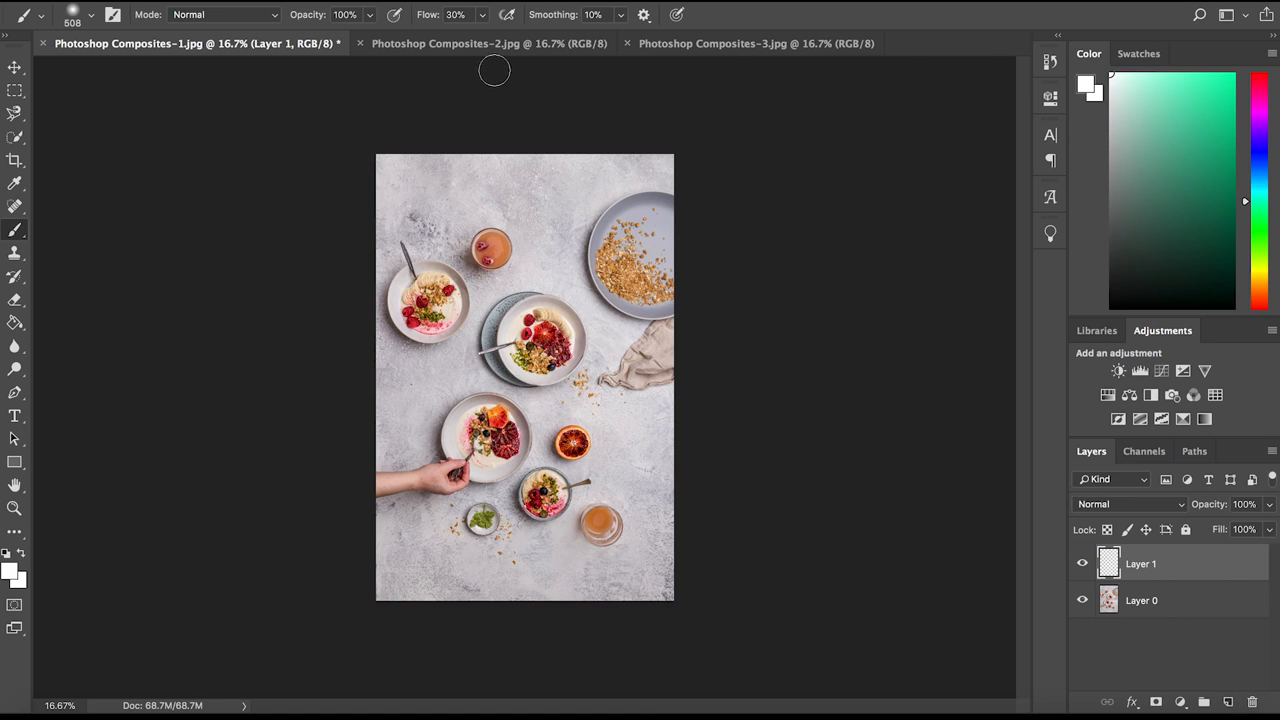
click(489, 43)
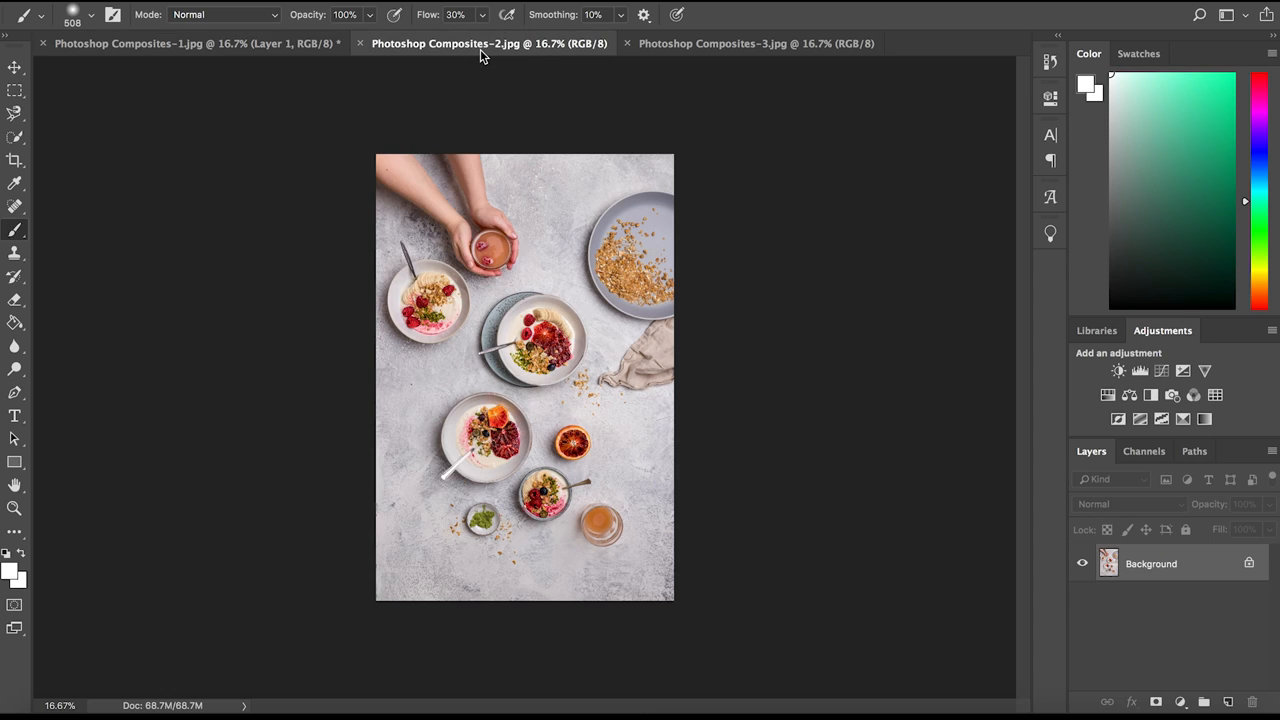
mouse_move(775, 203)
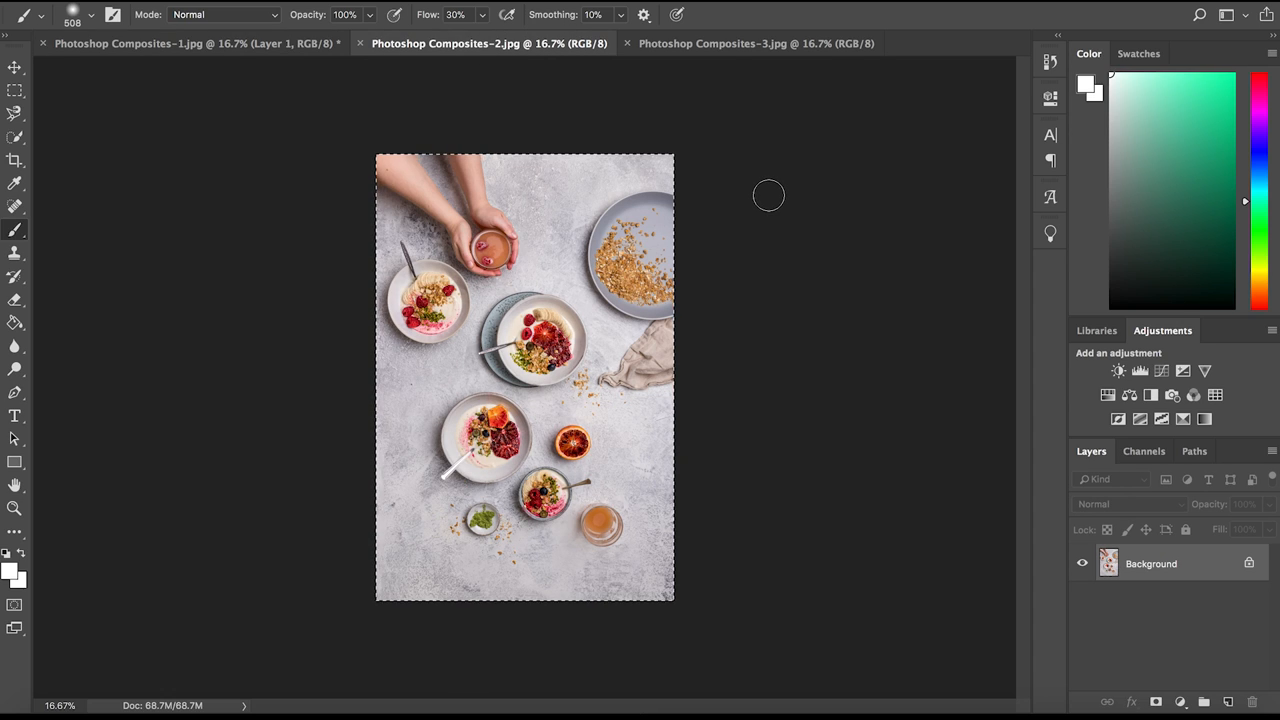
mouse_move(778, 205)
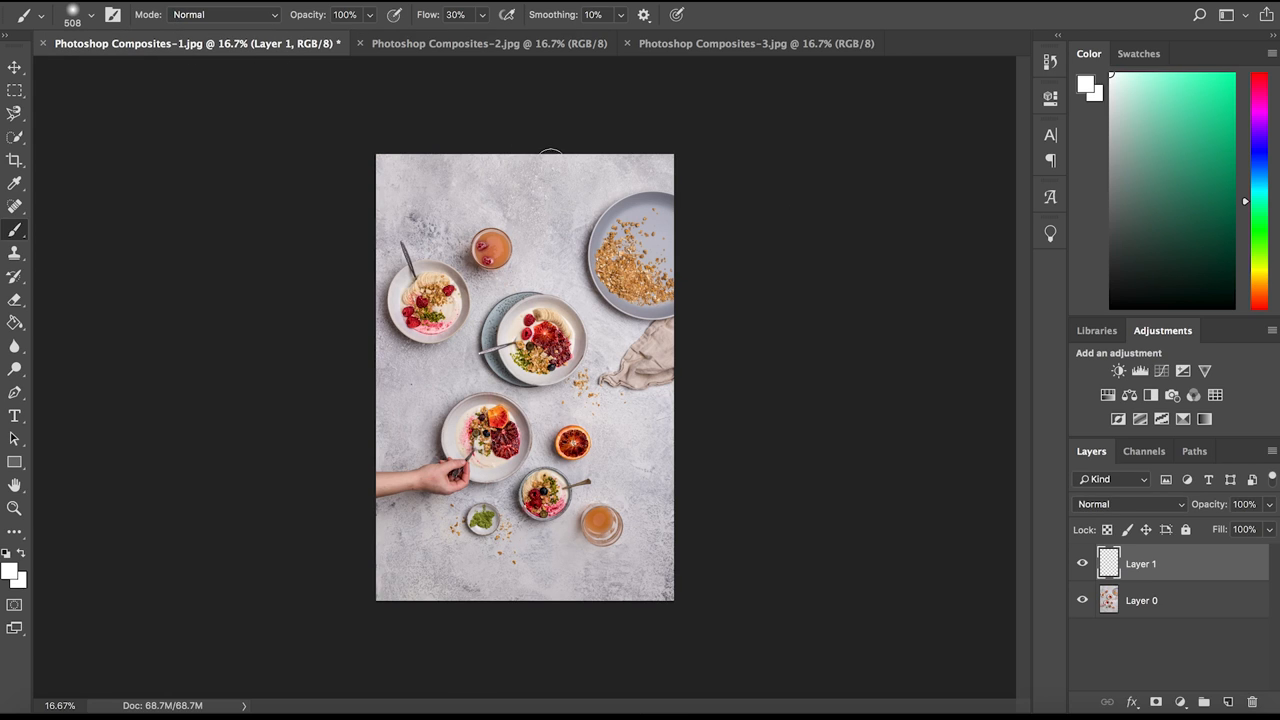
mouse_move(650, 437)
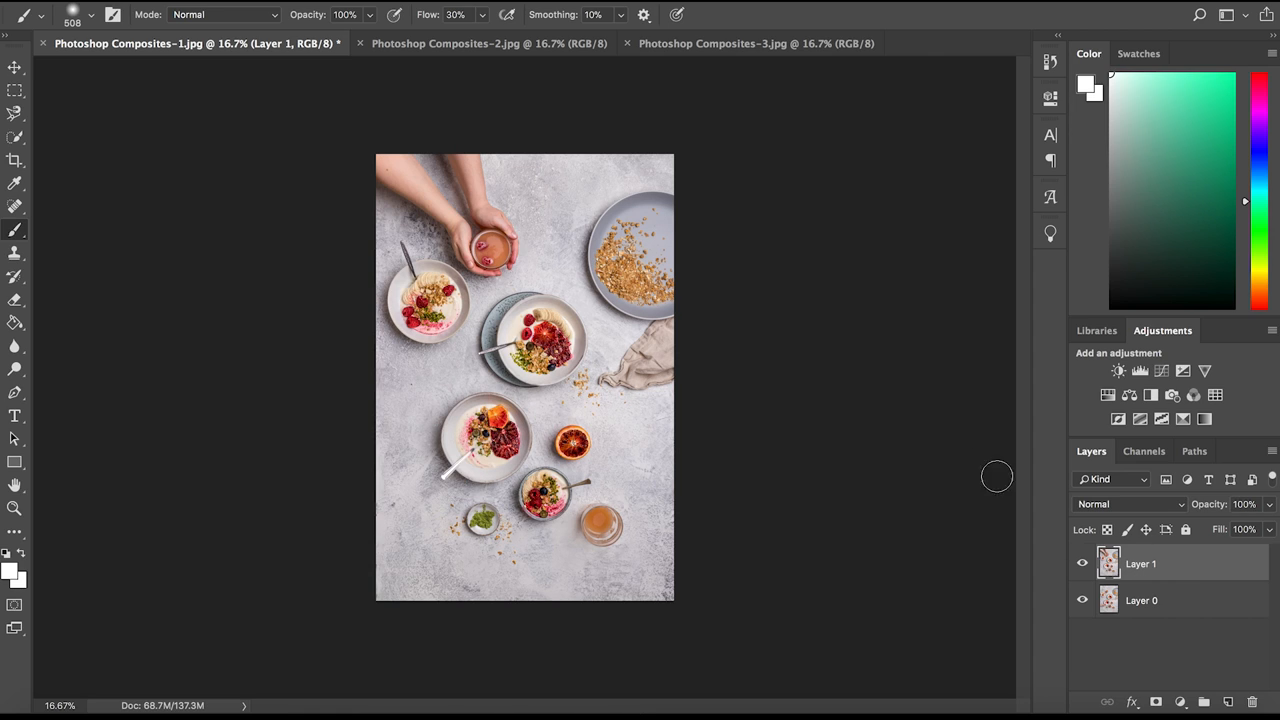
click(1081, 563)
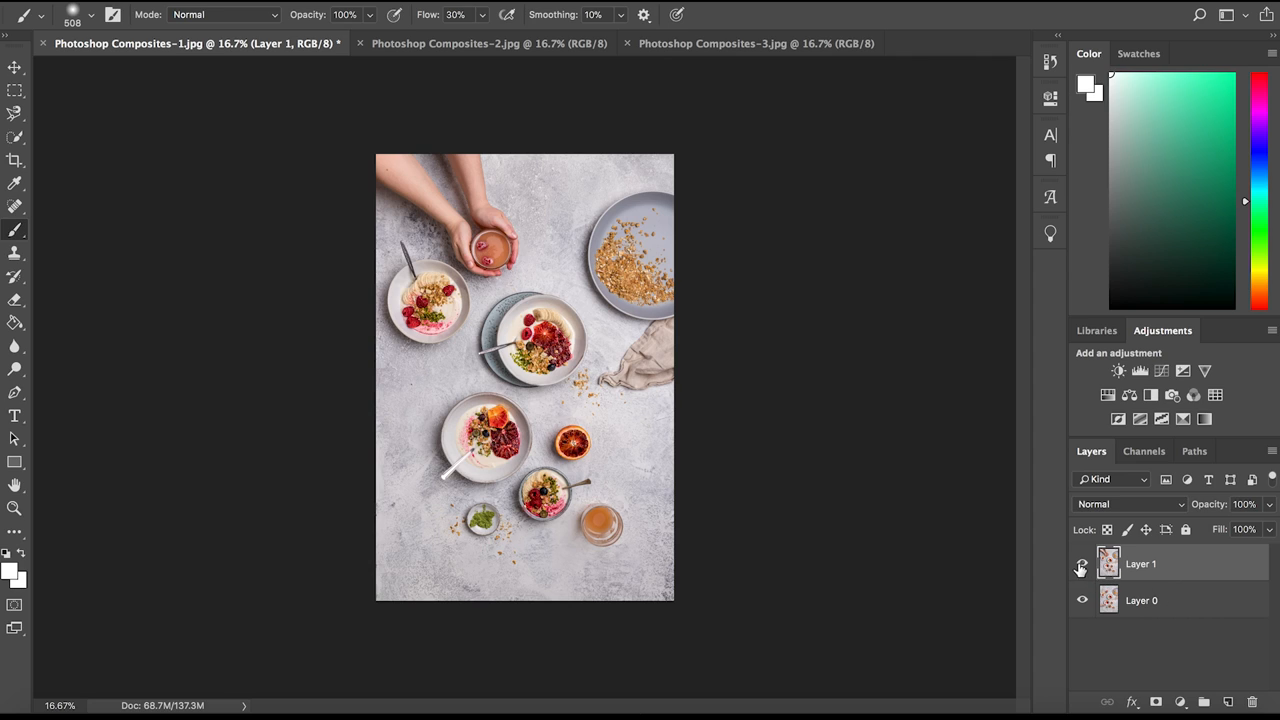
click(1081, 564)
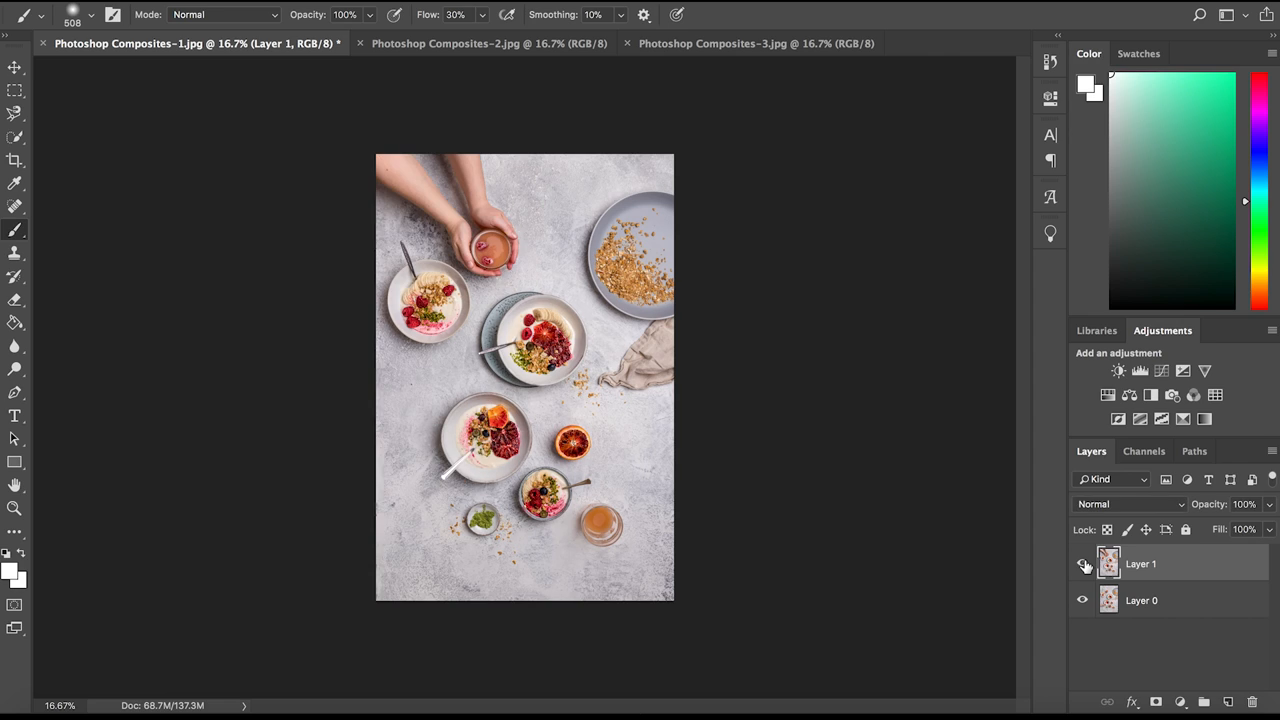
click(1081, 563)
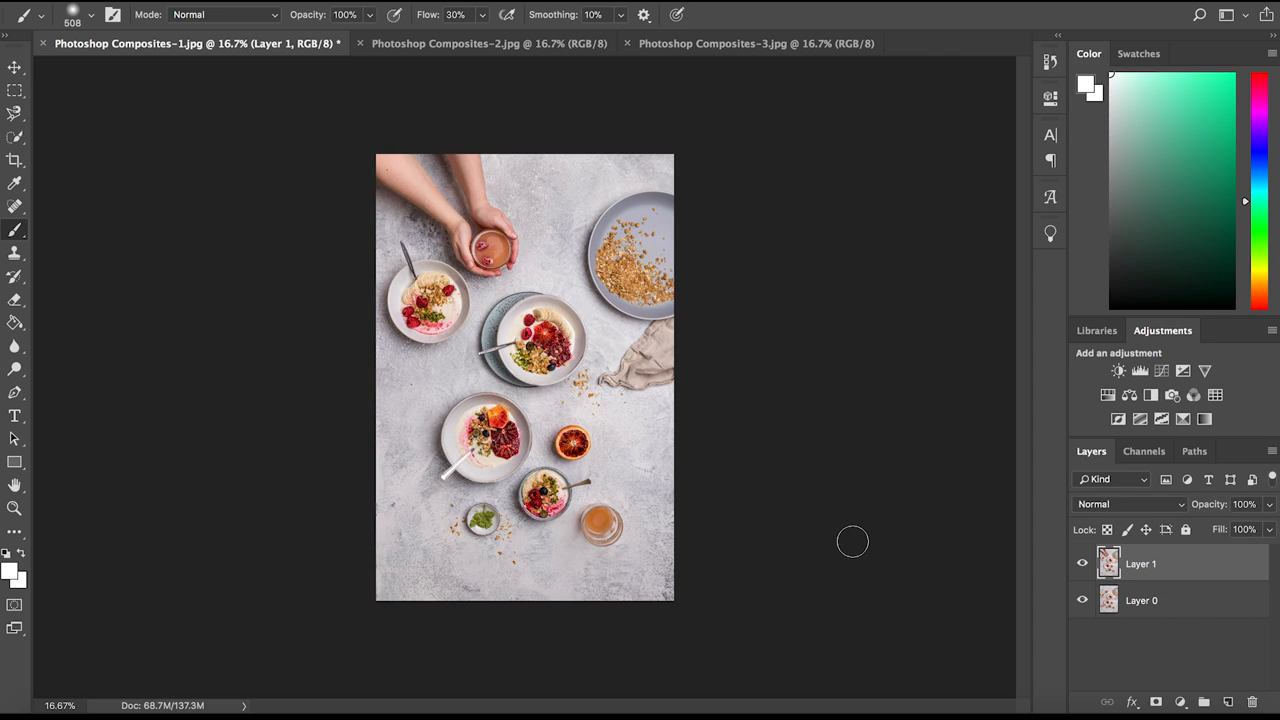
mouse_move(365, 250)
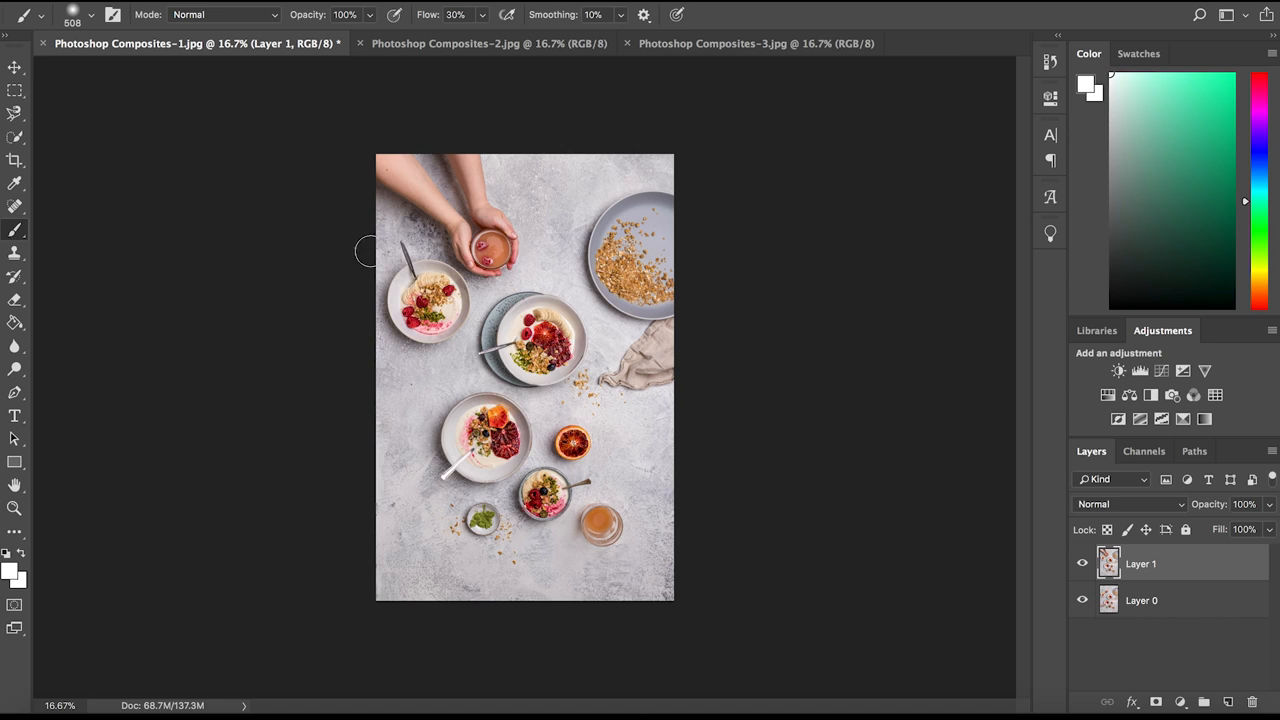
mouse_move(520, 148)
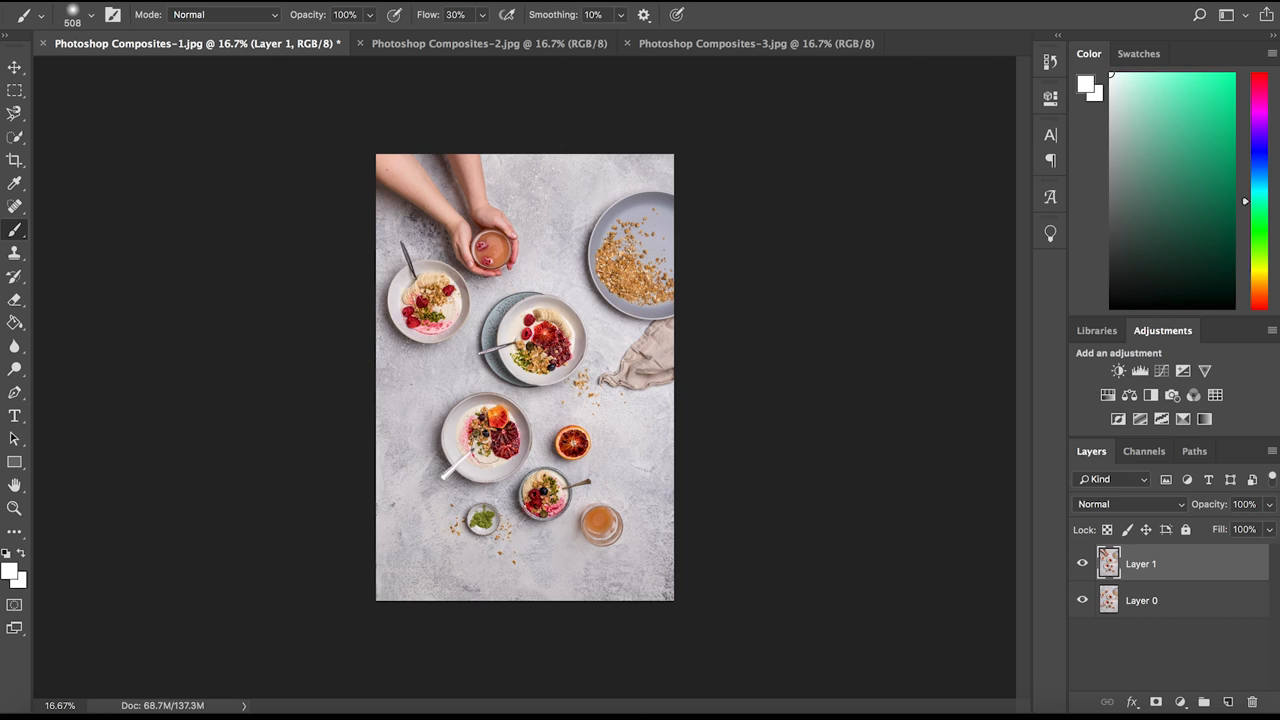
mouse_move(355, 509)
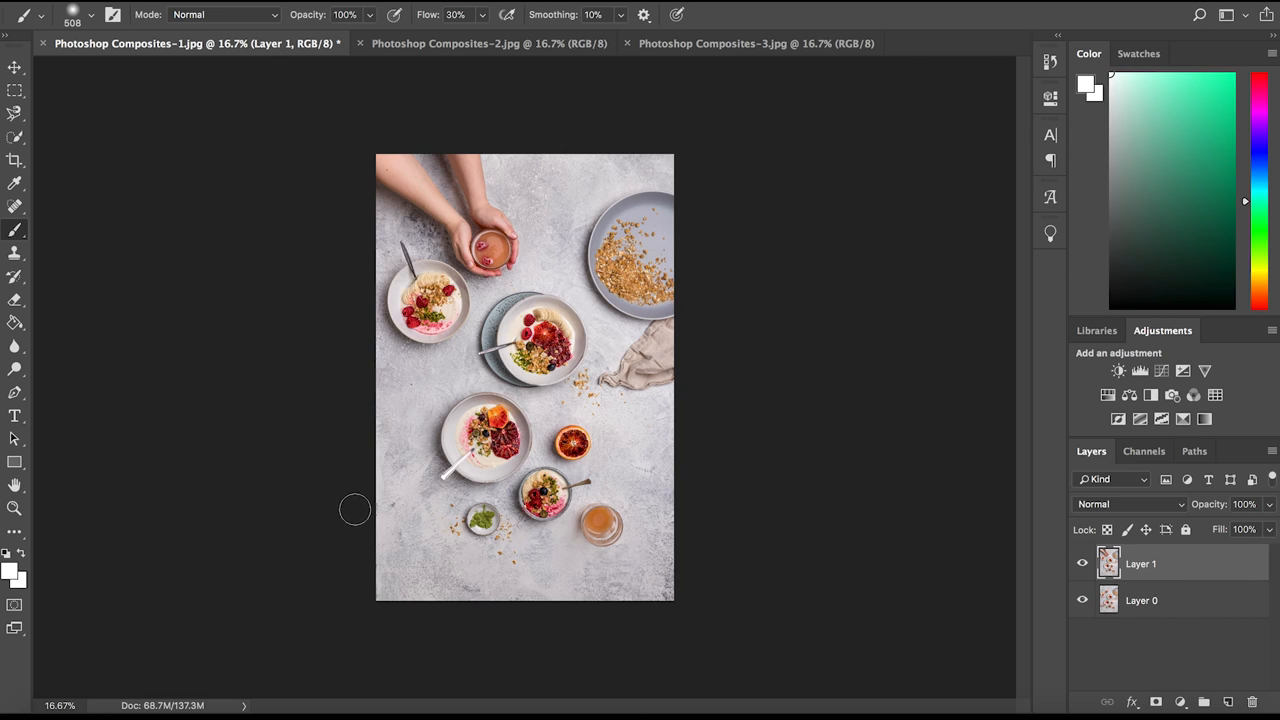
mouse_move(1095, 571)
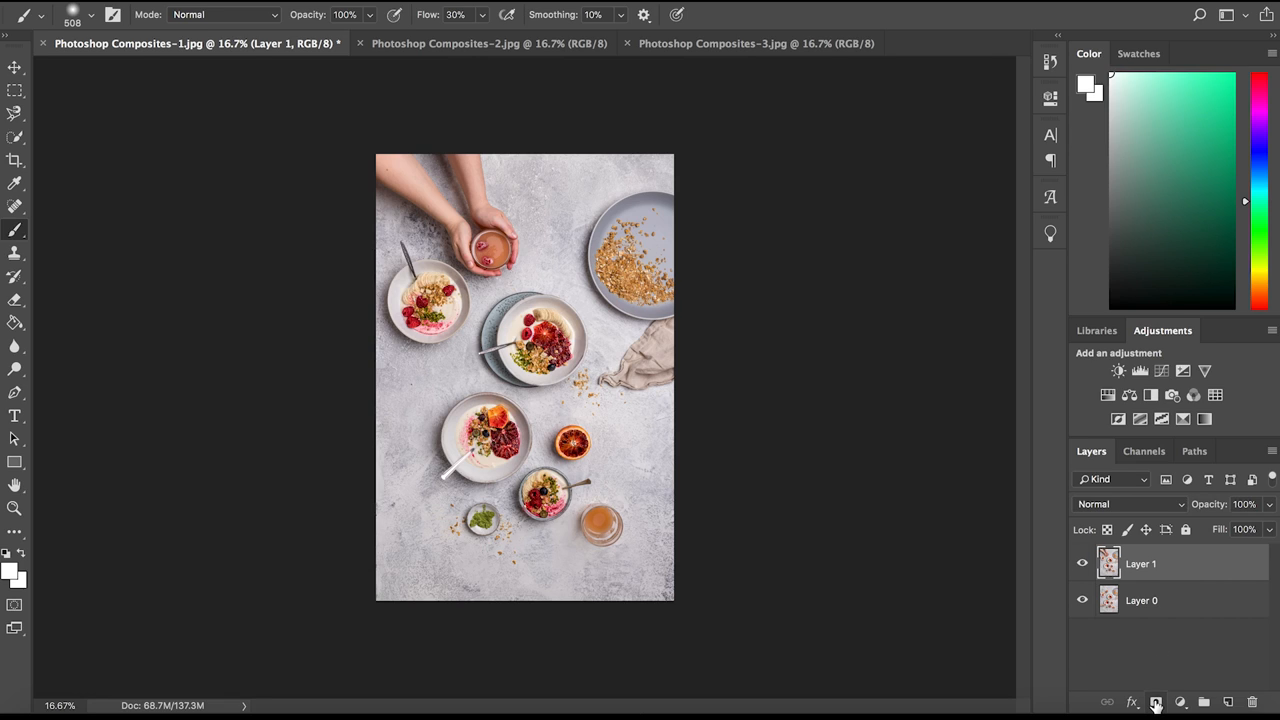
Add a black layer mask to Layer 1 and target the mask for painting.
click(1156, 702)
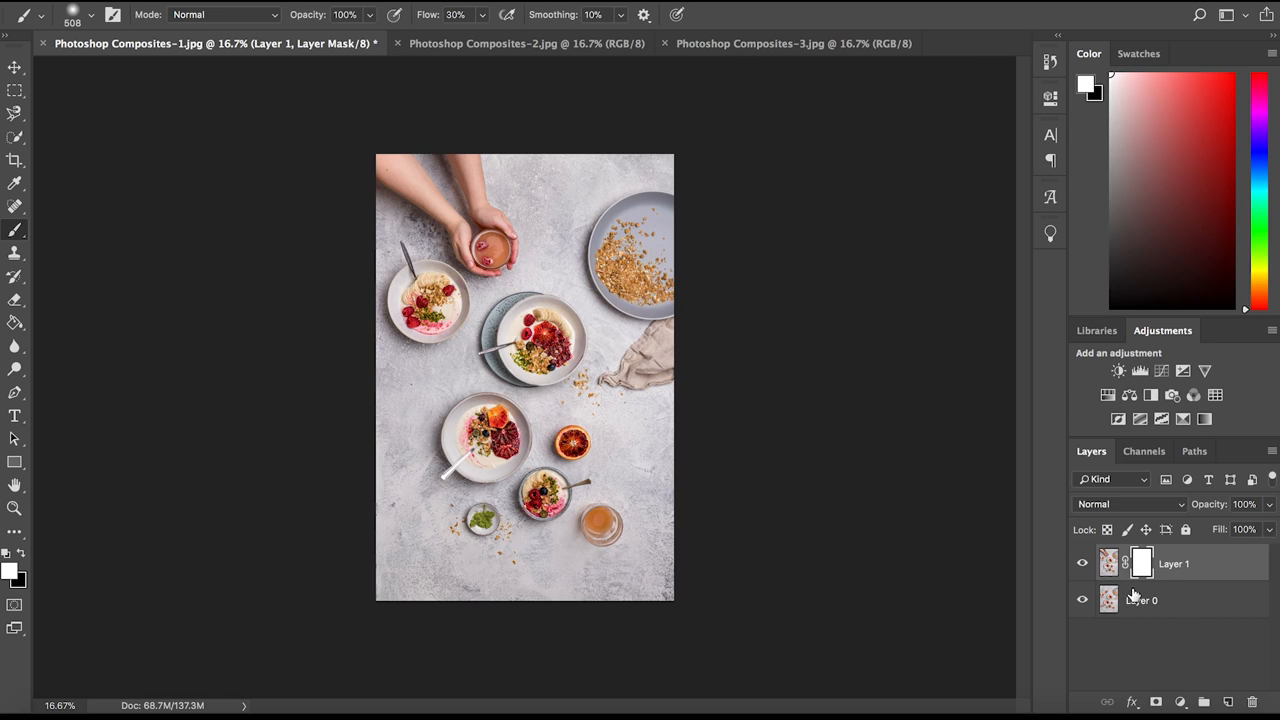
mouse_move(1152, 573)
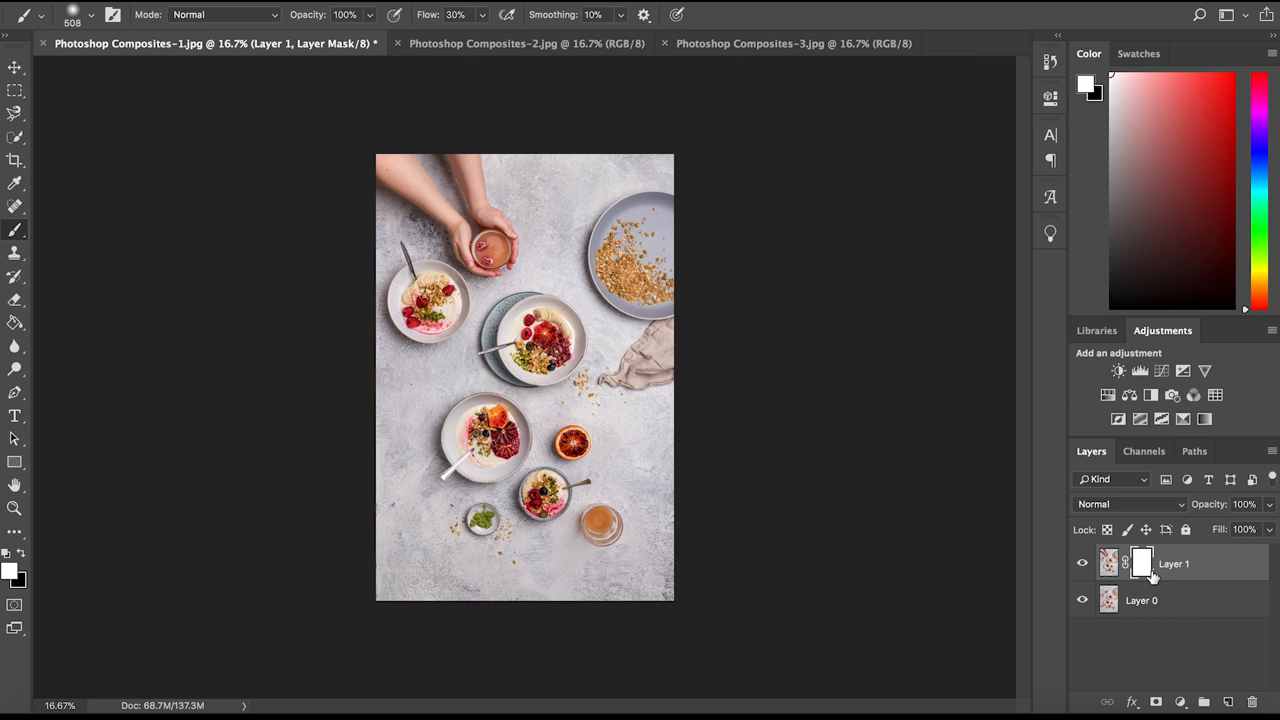
mouse_move(900, 528)
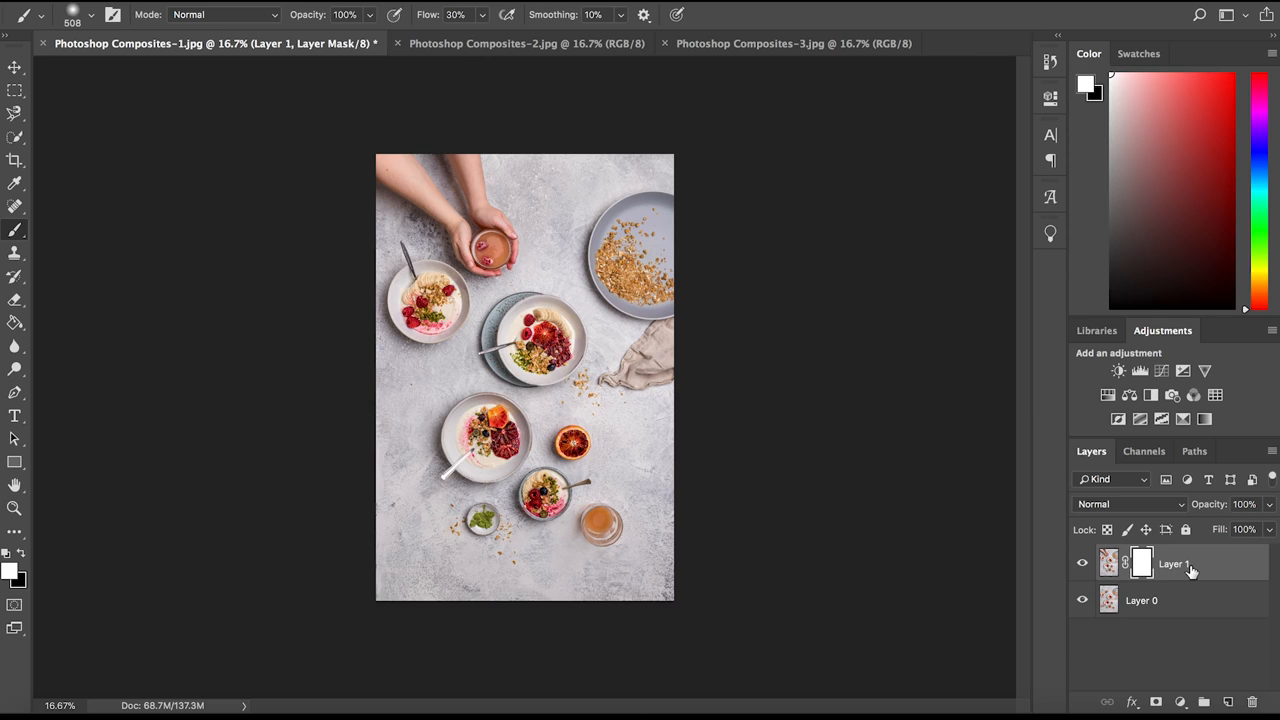
mouse_move(1175, 563)
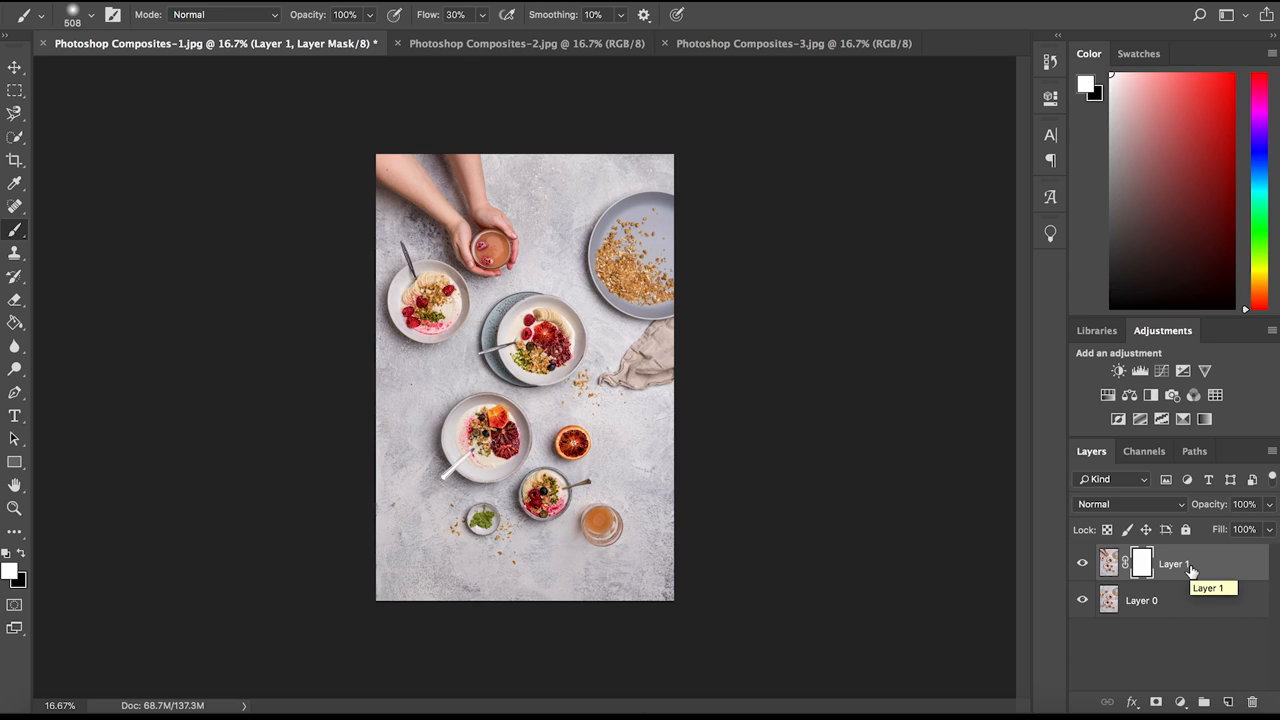
click(1142, 563)
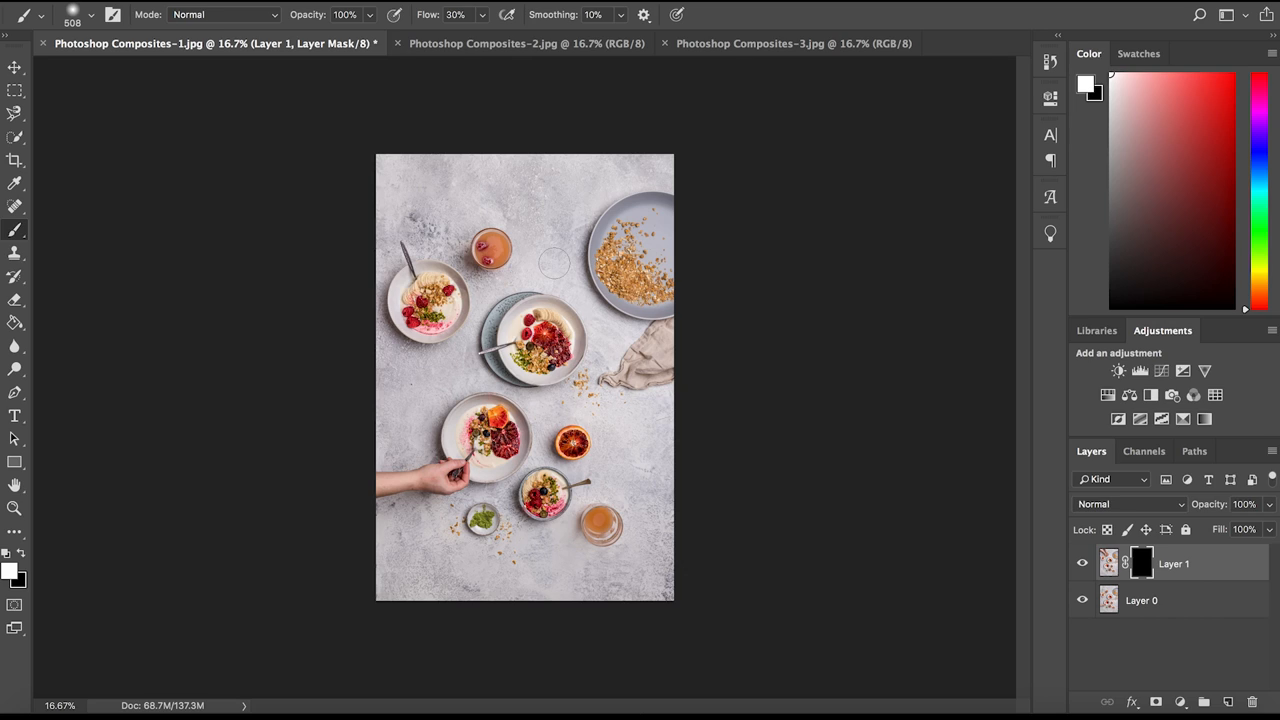
mouse_move(388, 369)
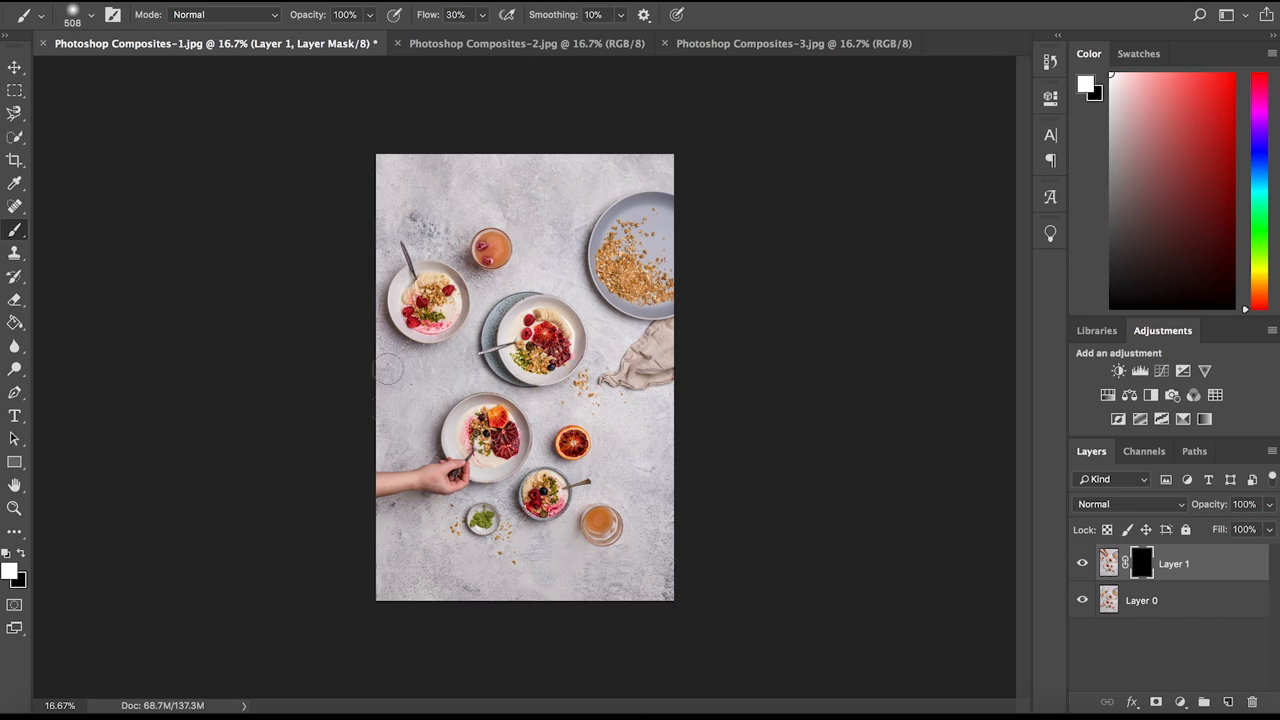
mouse_move(471, 375)
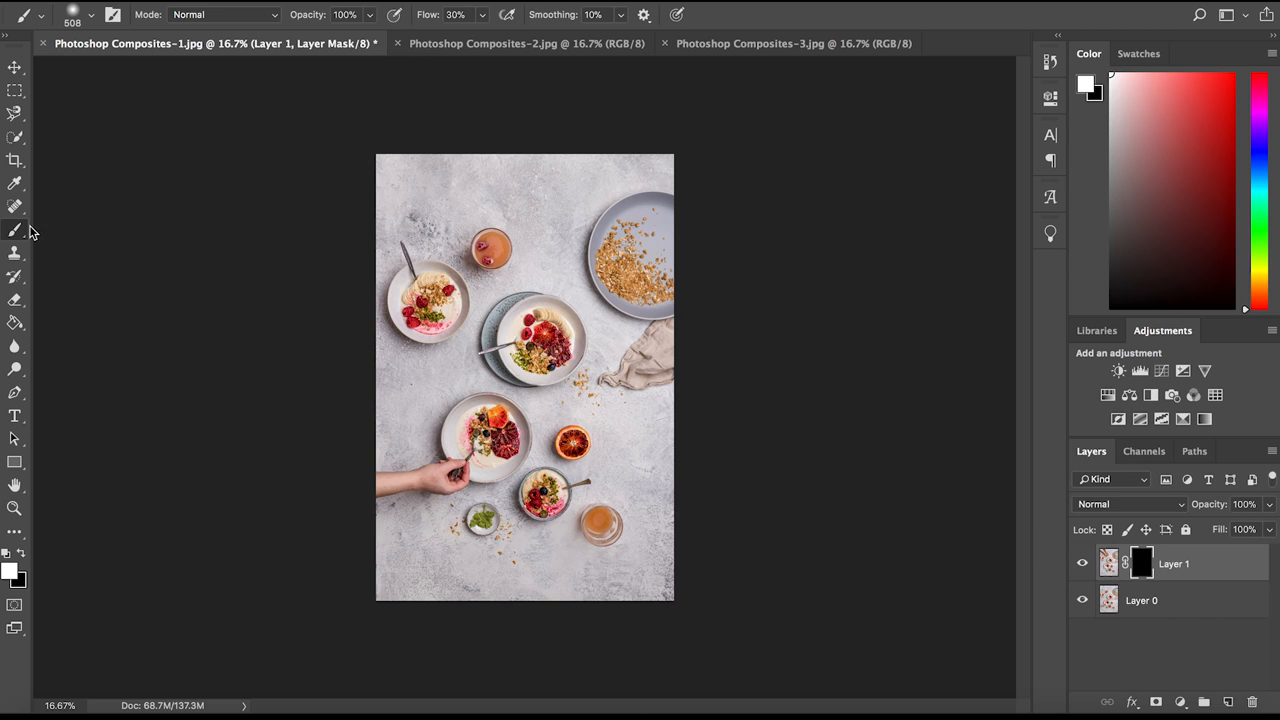
mouse_move(223, 195)
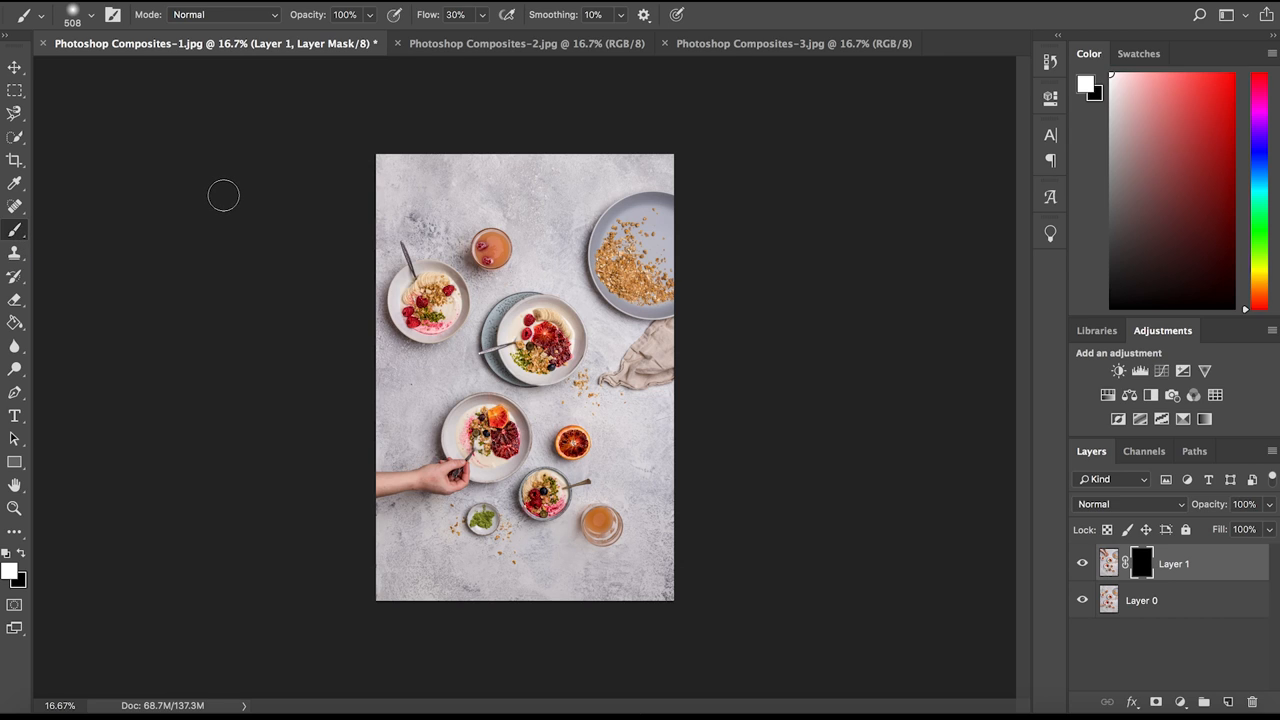
mouse_move(157, 319)
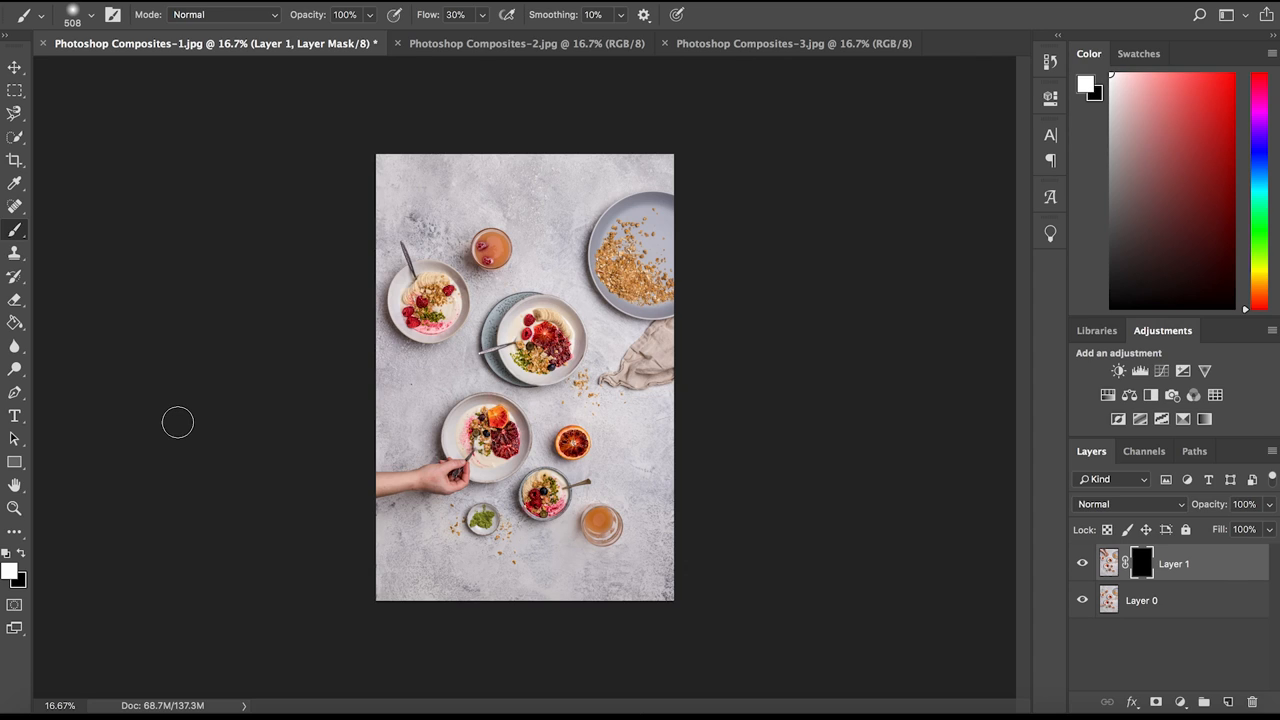
mouse_move(237, 140)
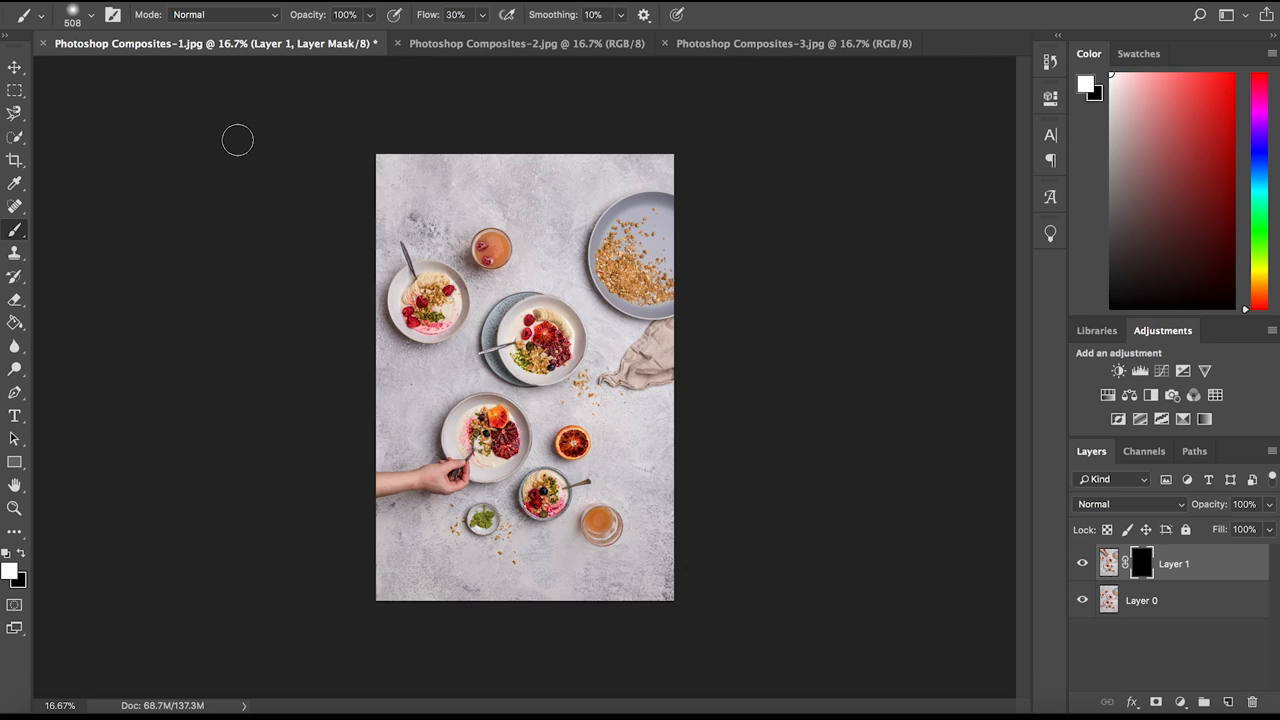
mouse_move(435, 105)
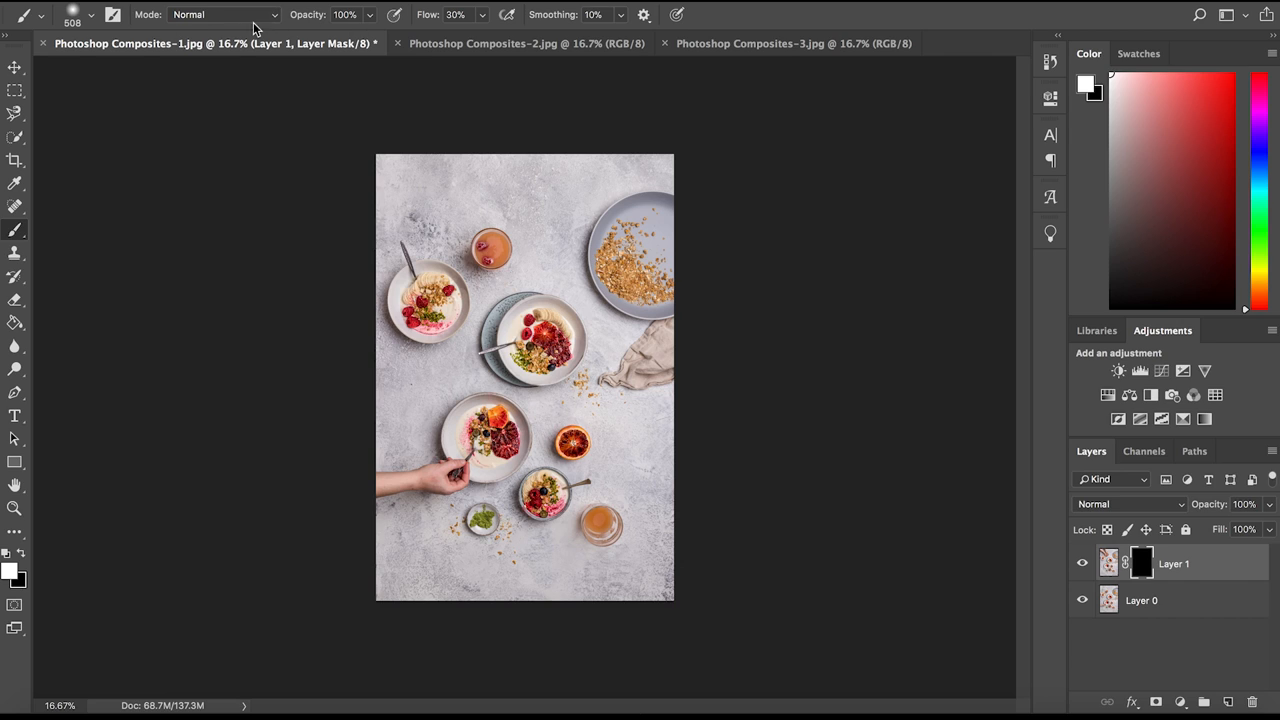
click(90, 14)
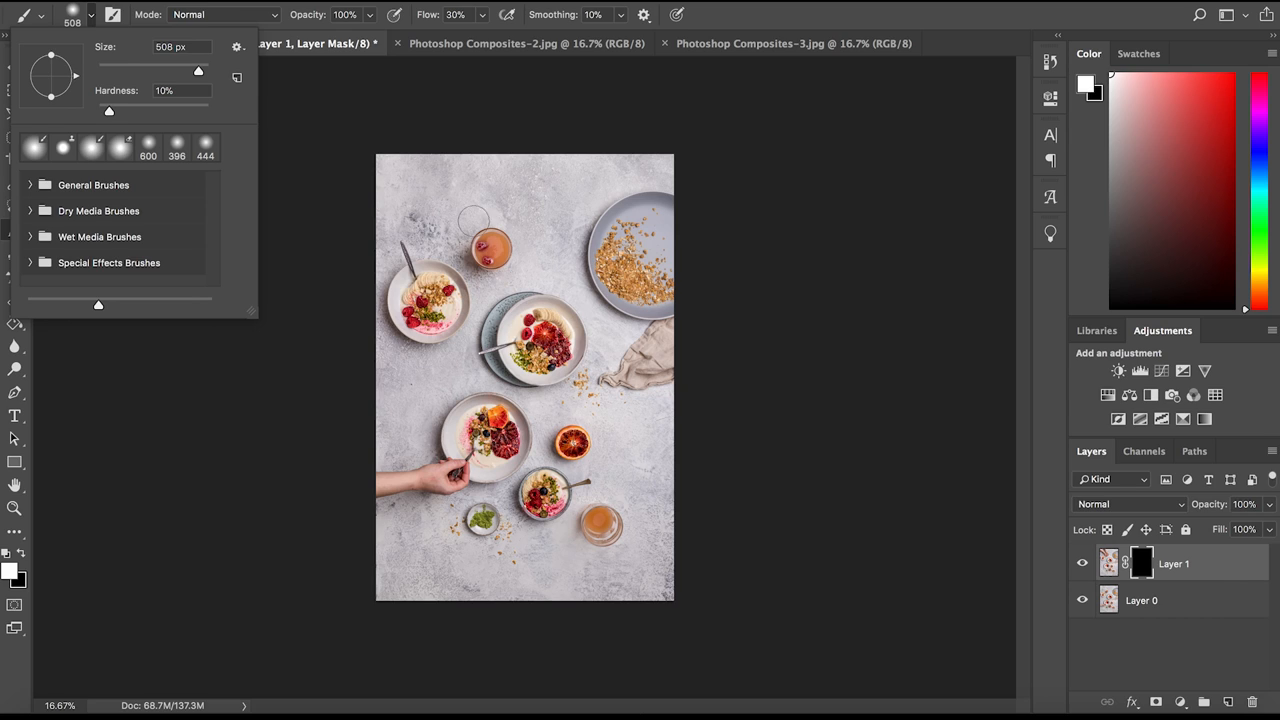
mouse_move(419, 174)
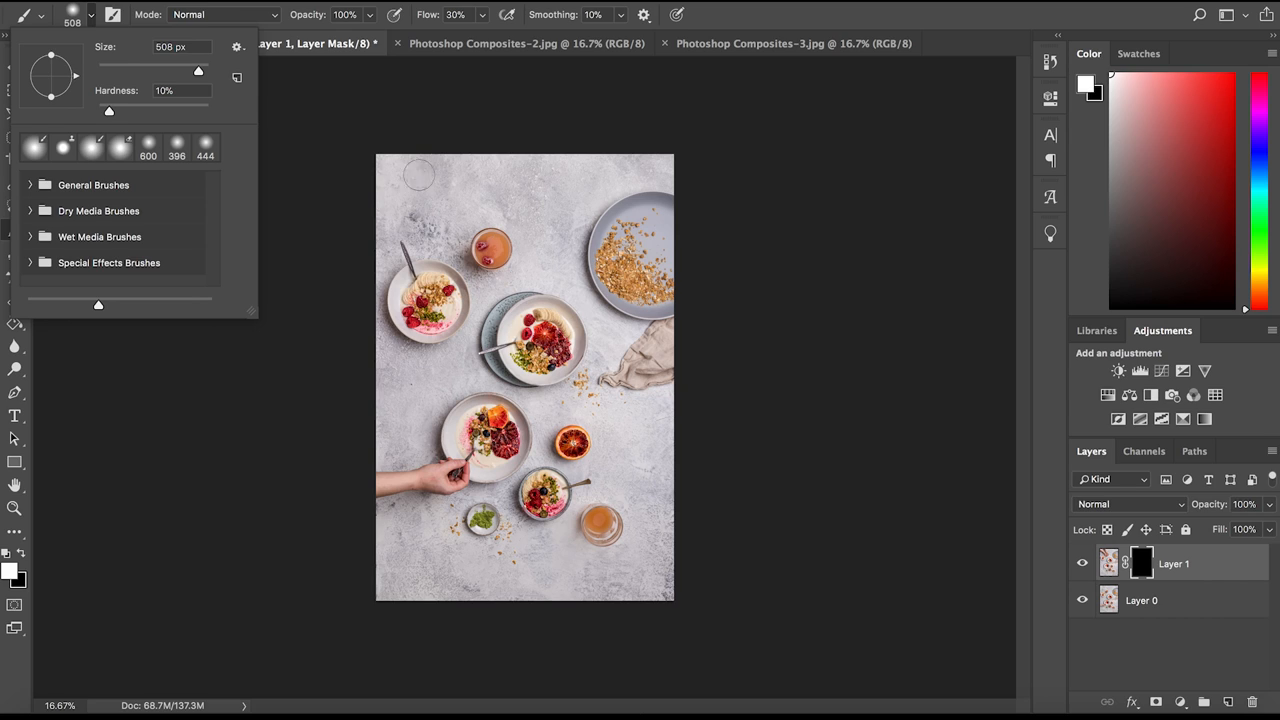
mouse_move(454, 189)
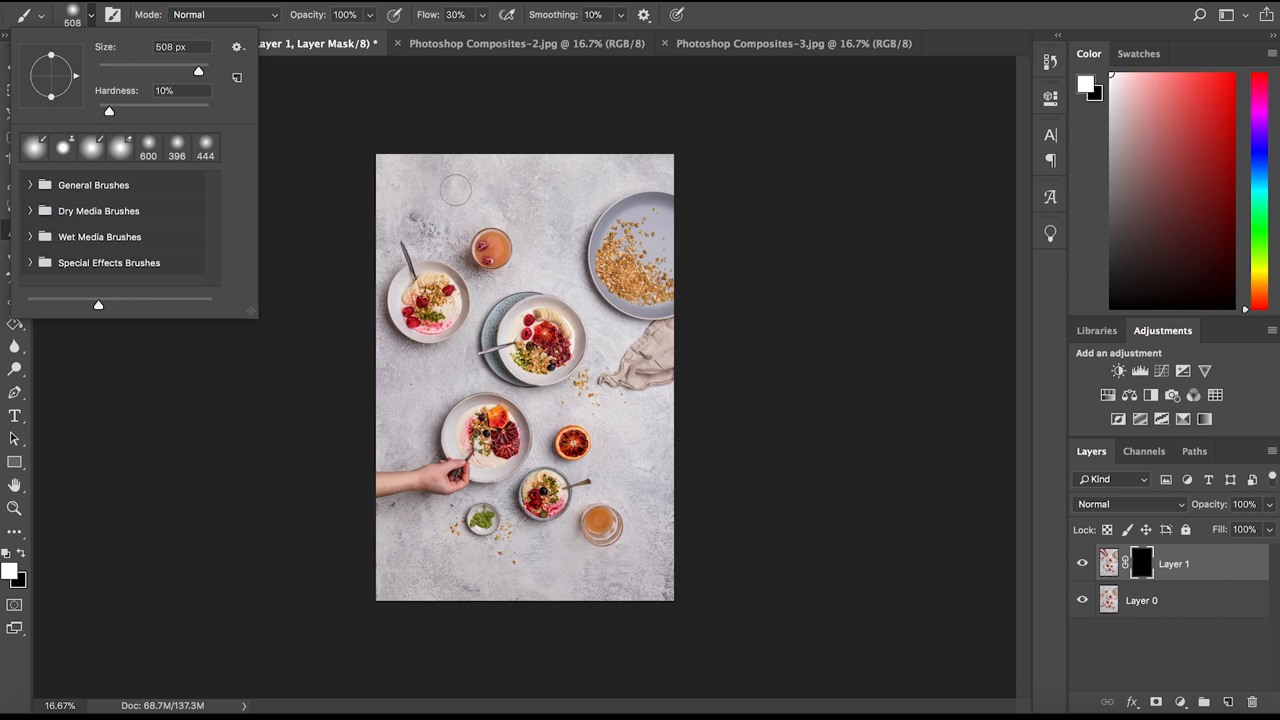
mouse_move(510, 192)
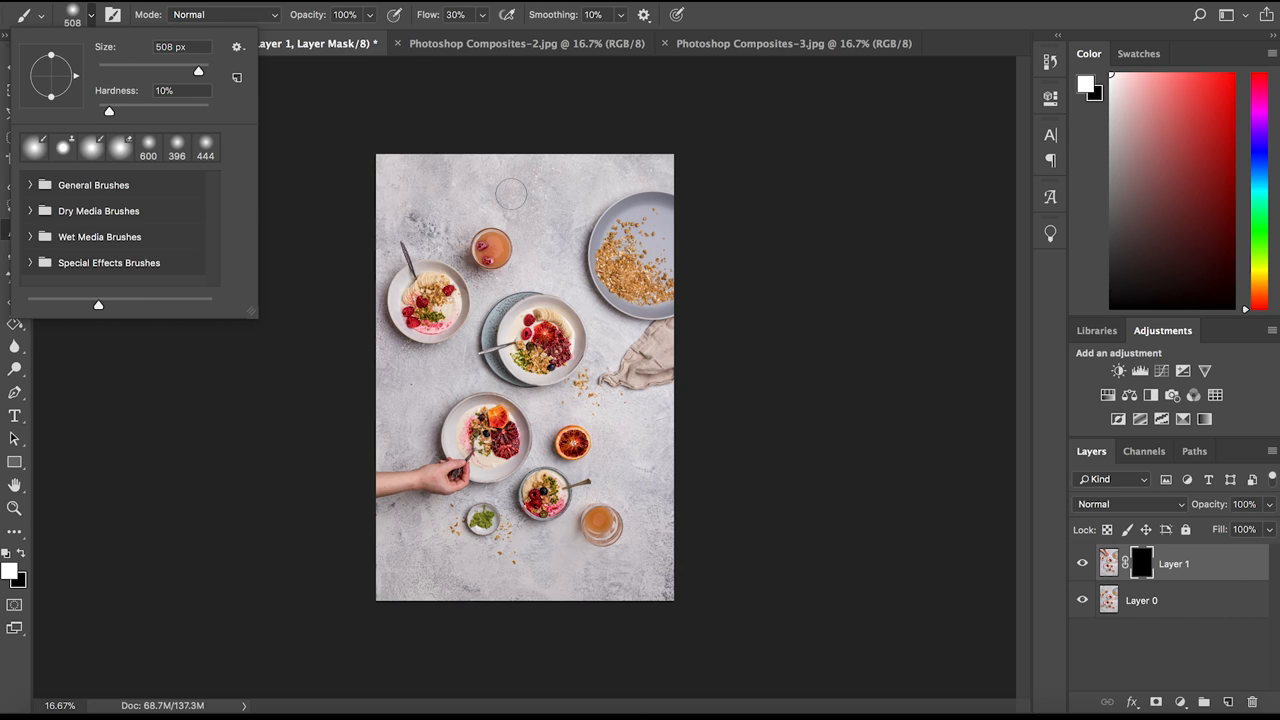
mouse_move(283, 105)
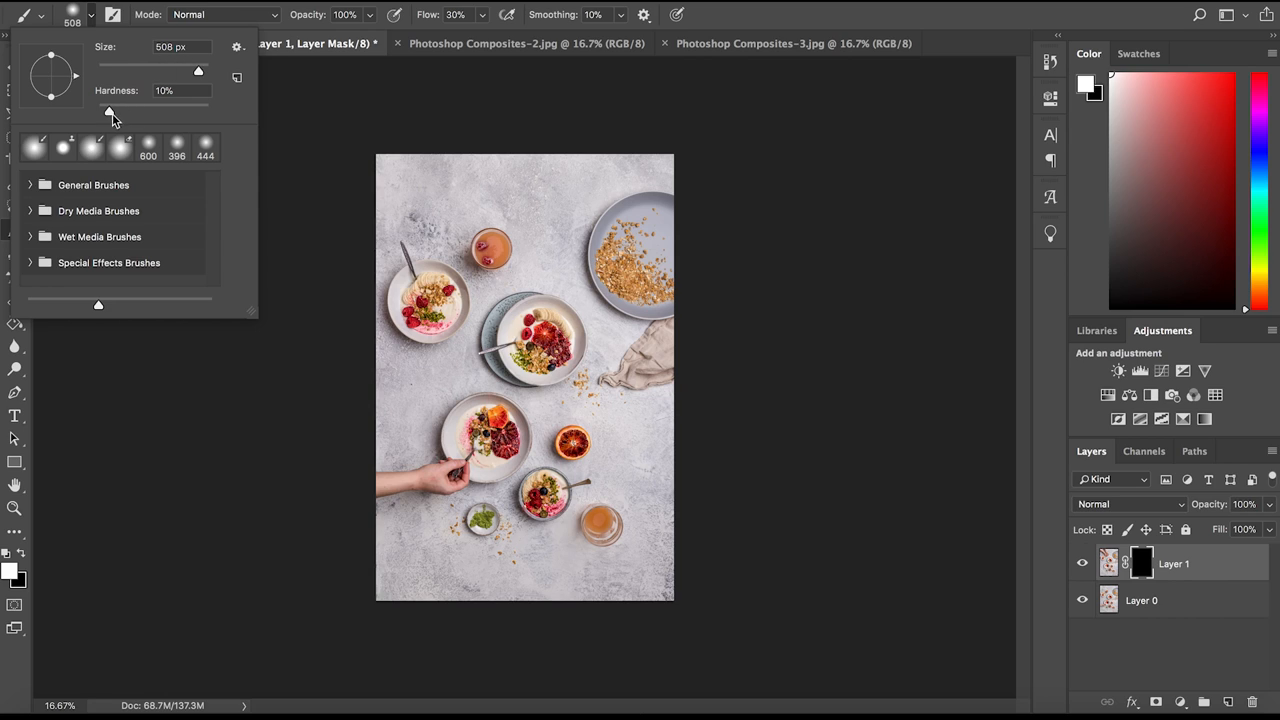
mouse_move(197, 116)
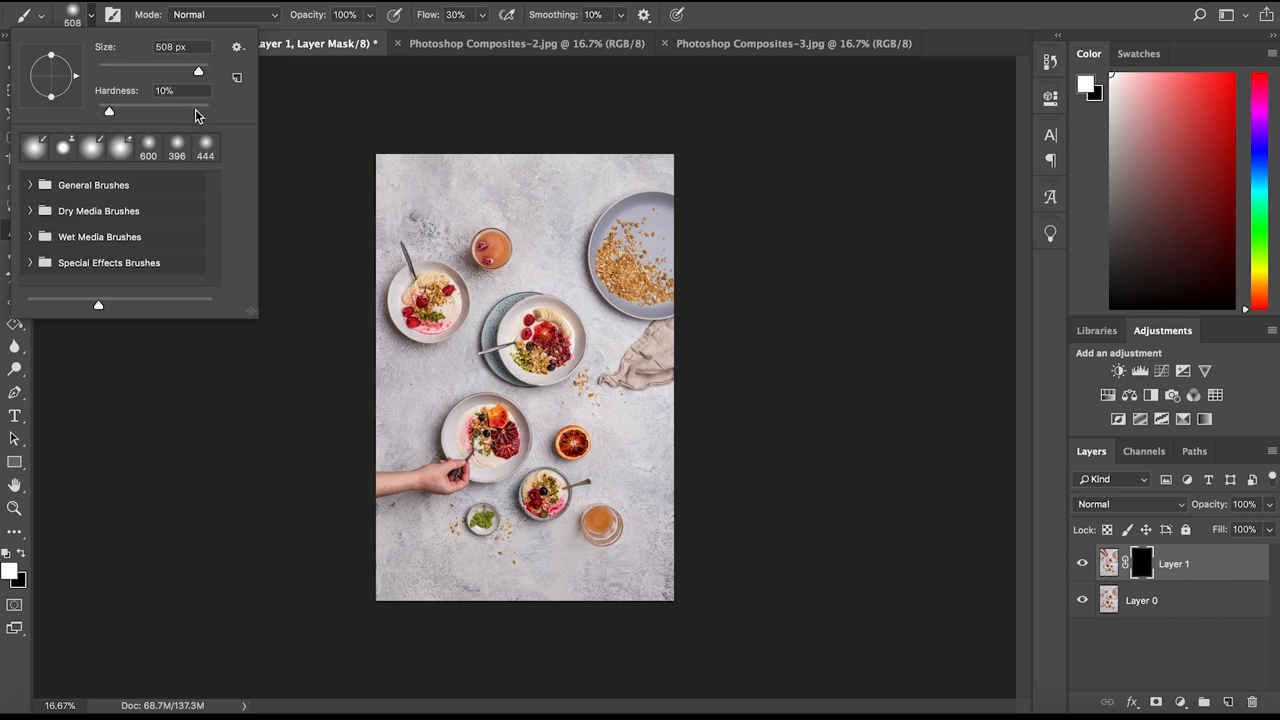
mouse_move(420, 167)
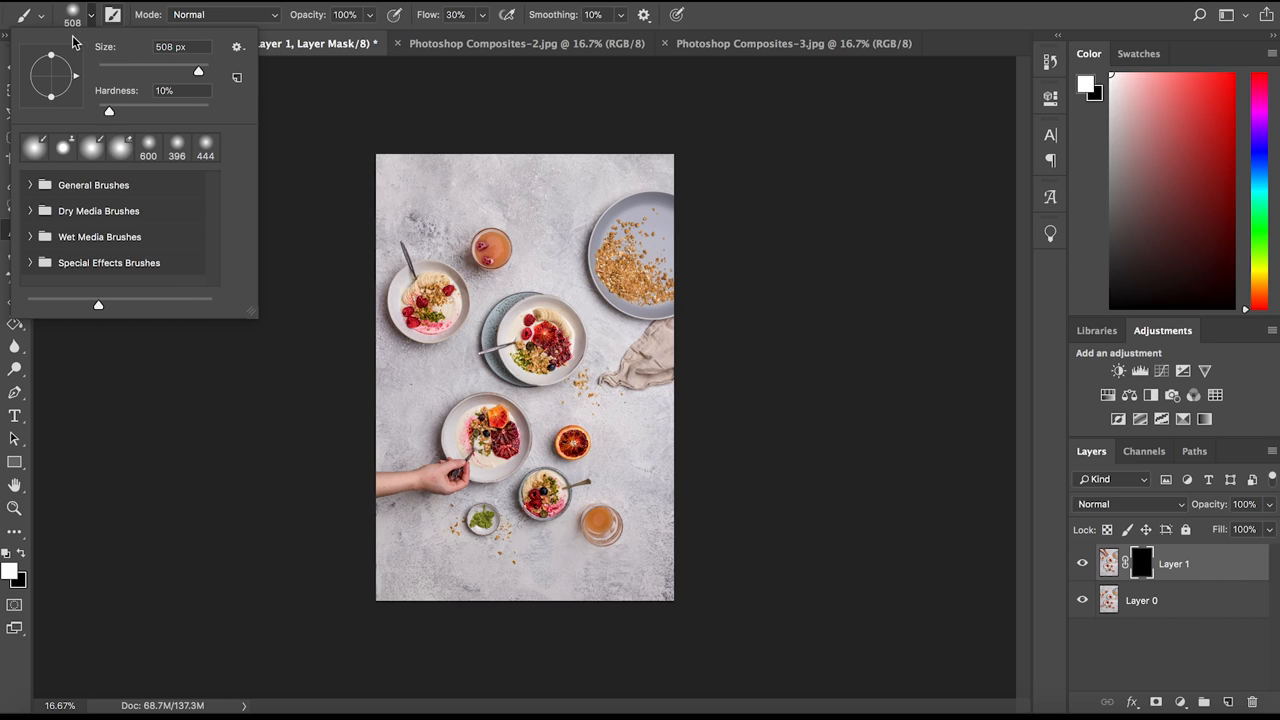
click(474, 115)
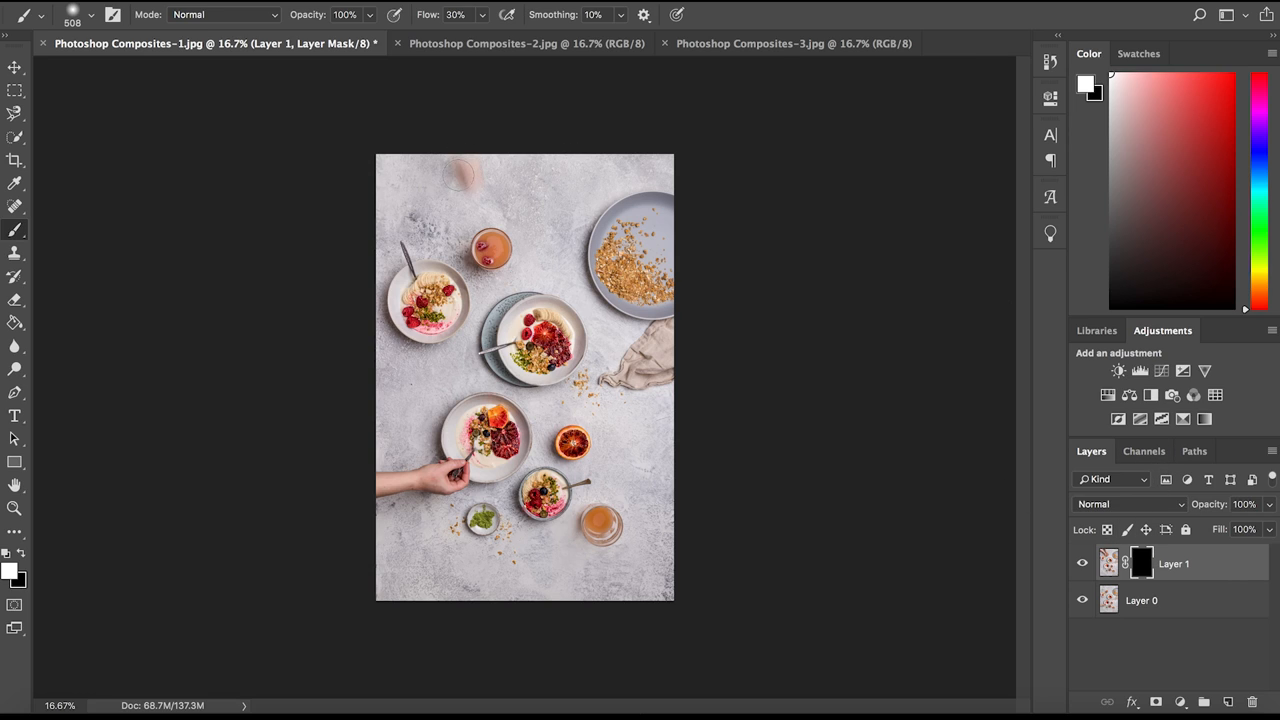
Paint white over the top glass to reveal both hands cradling it.
click(465, 175)
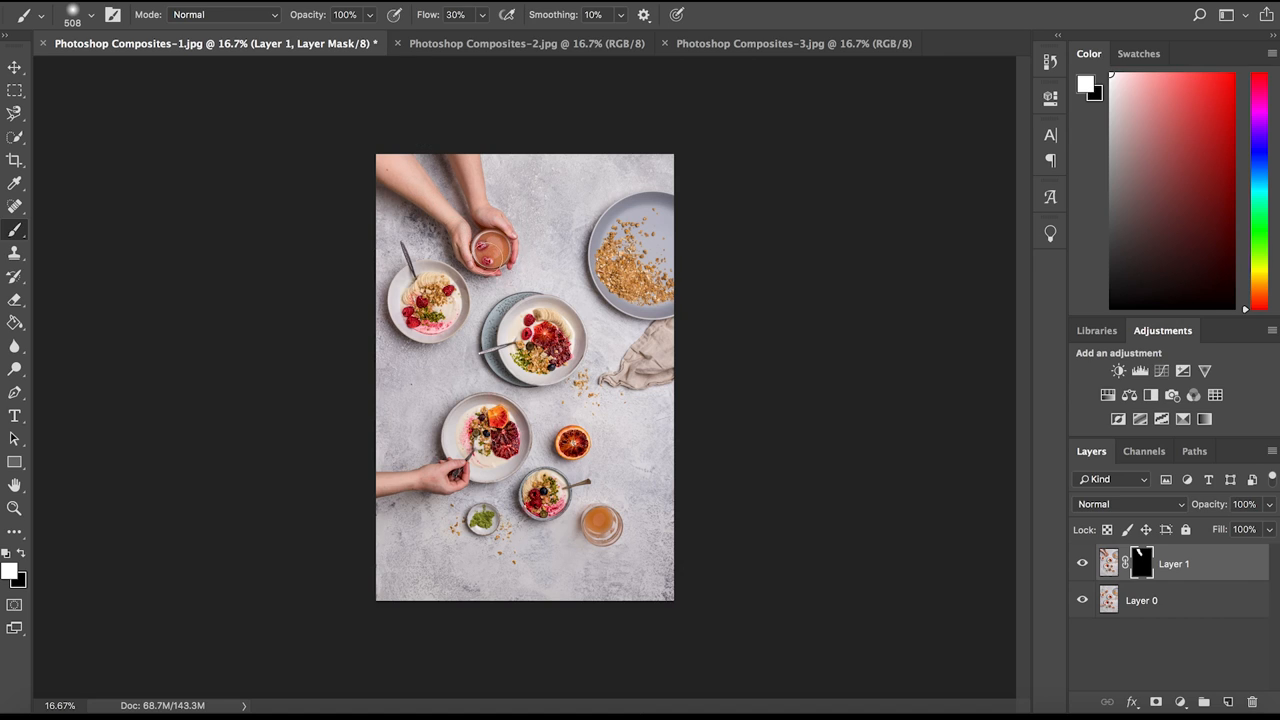
mouse_move(818, 167)
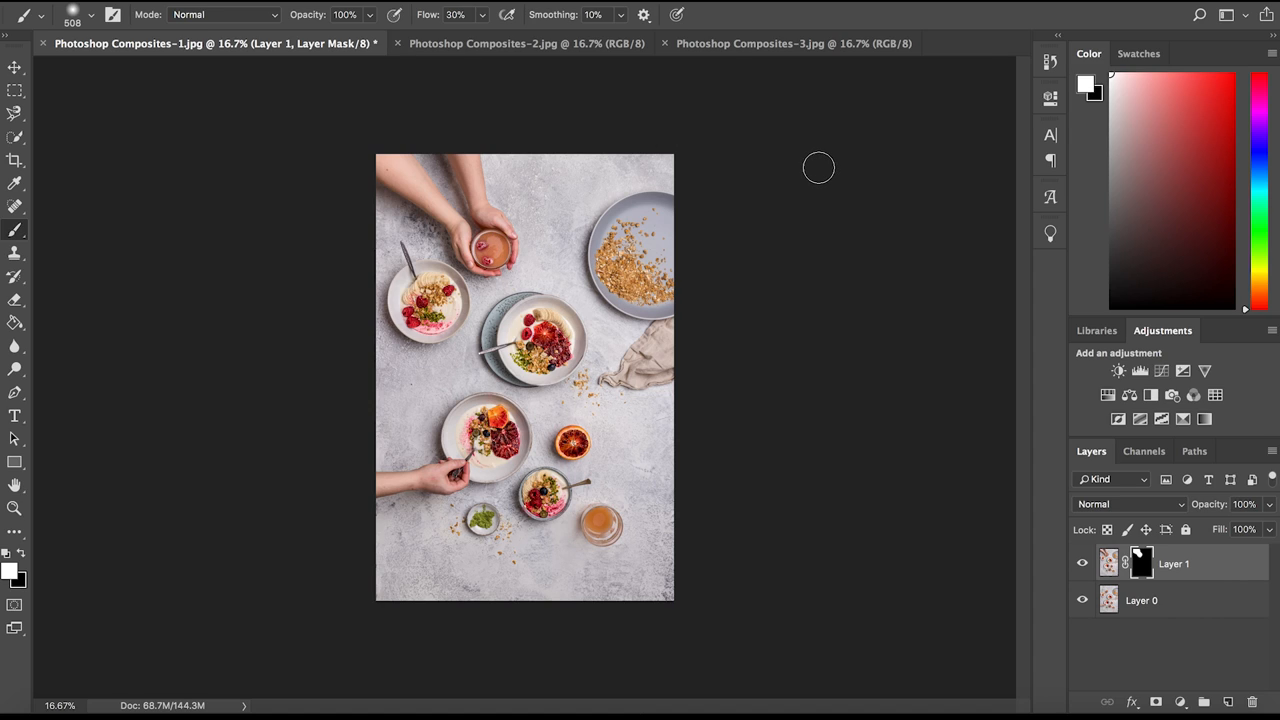
mouse_move(1128, 540)
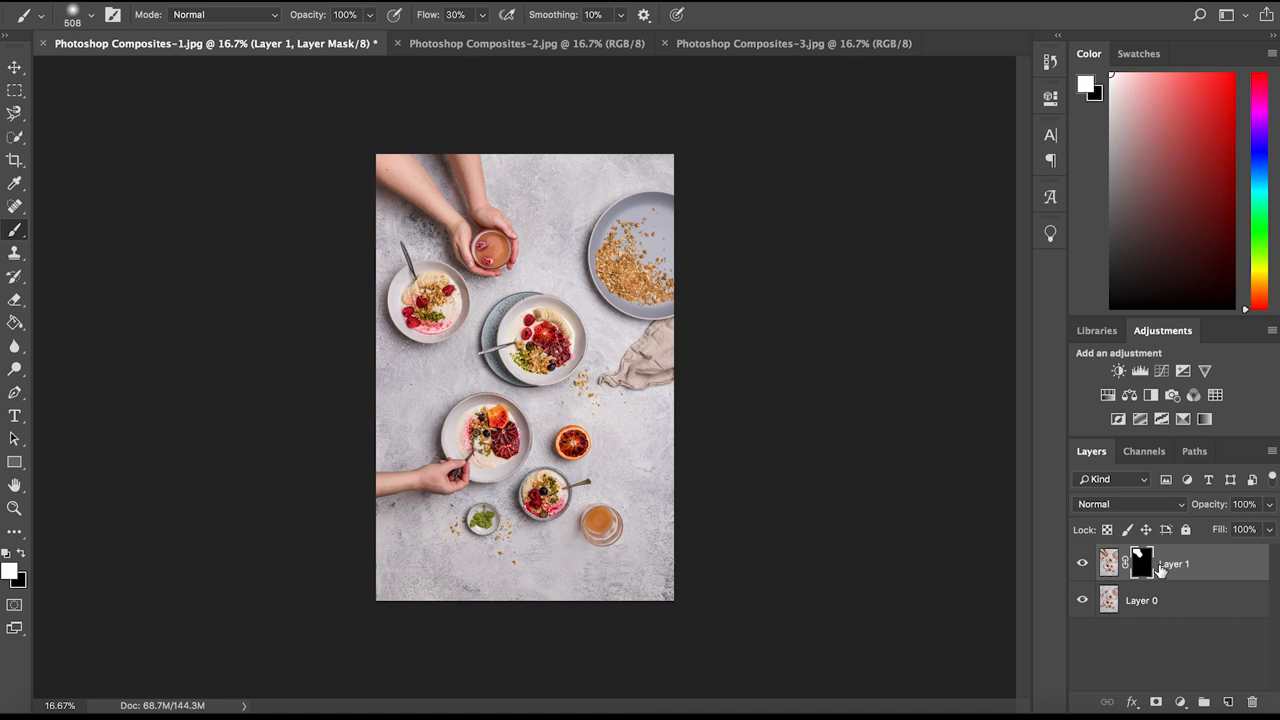
mouse_move(1230, 700)
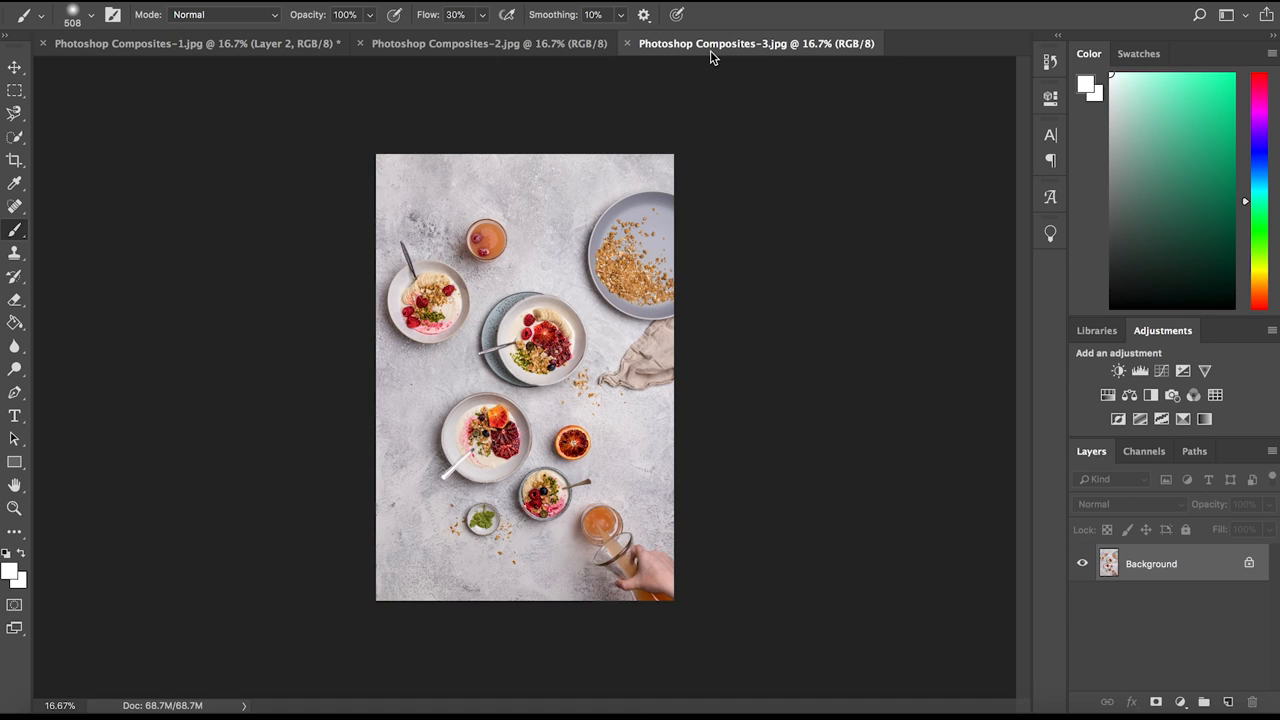
Switch to the Composites-3 pouring-juice tab to bring it in as Layer 2.
click(195, 43)
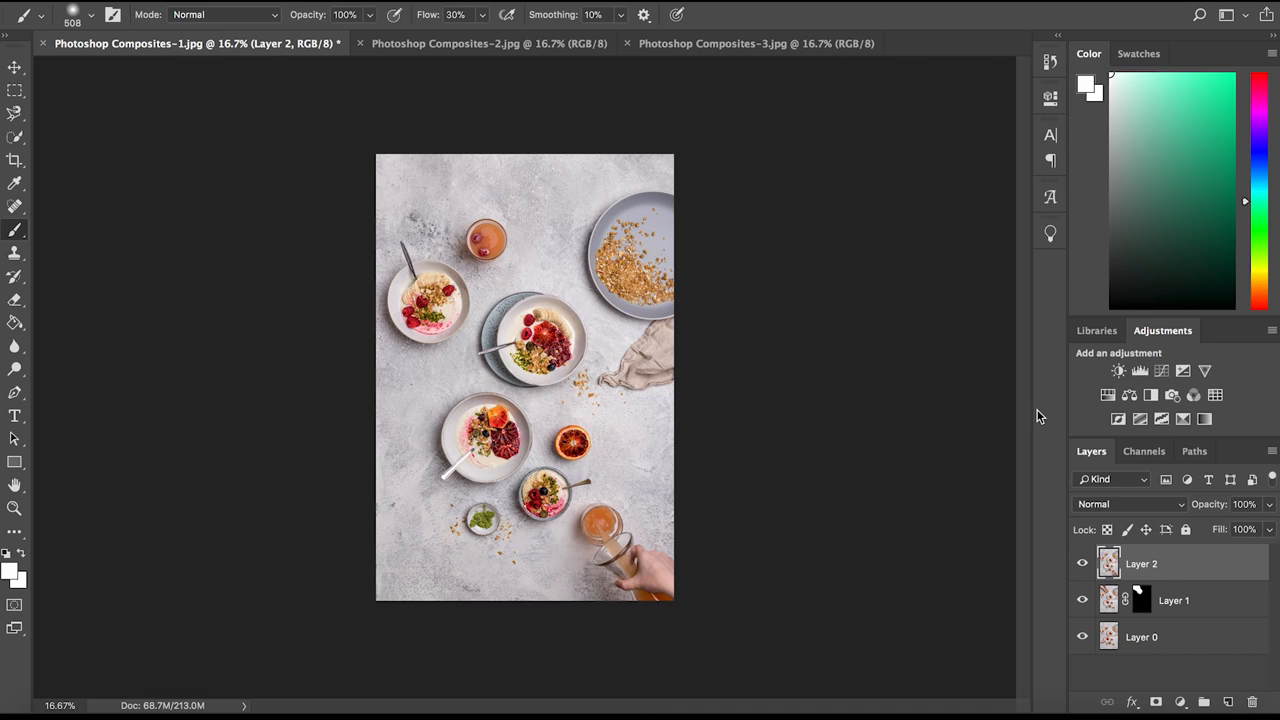
mouse_move(1162, 697)
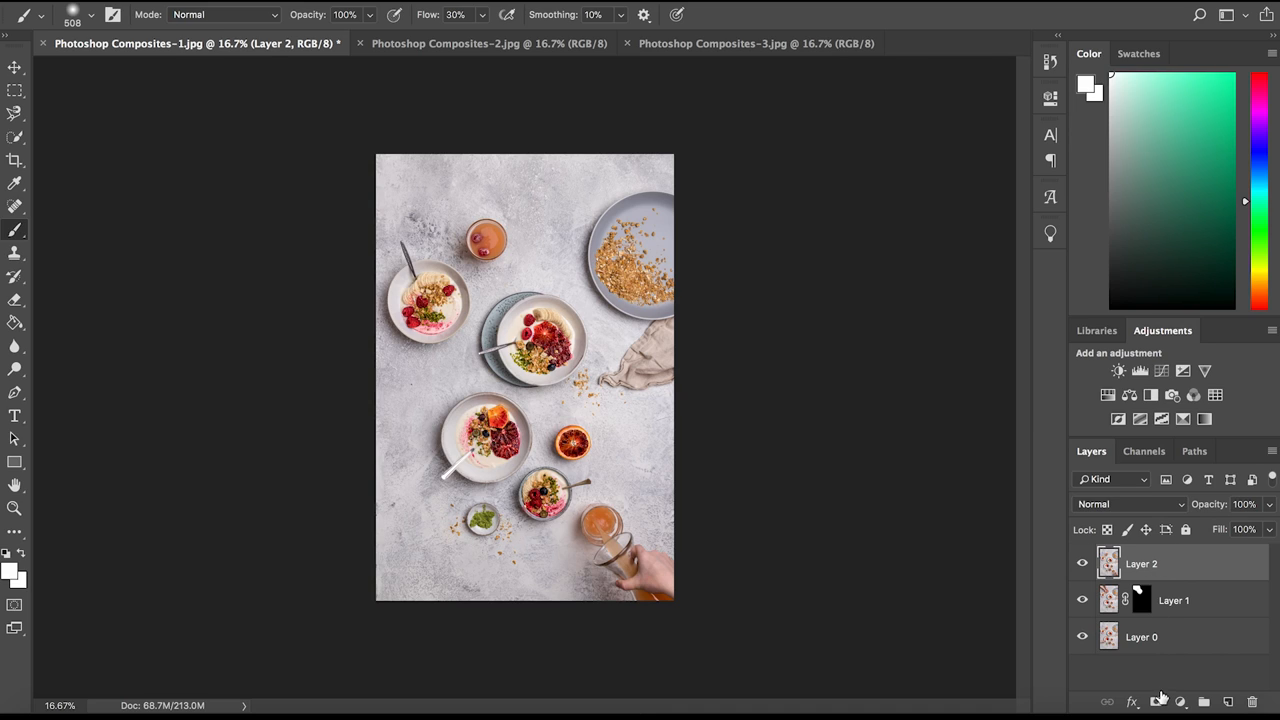
Give Layer 2 a black mask and paint white over the bottom-right pouring hand and glass.
click(1158, 701)
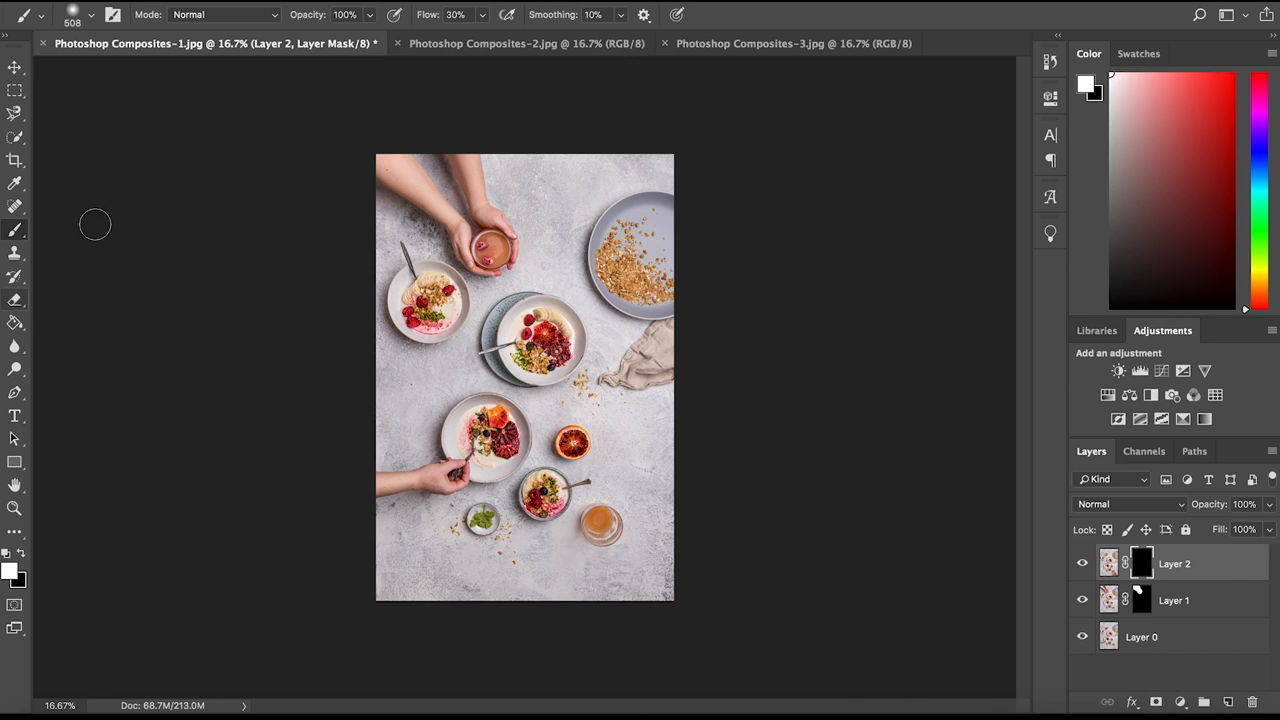
mouse_move(627, 509)
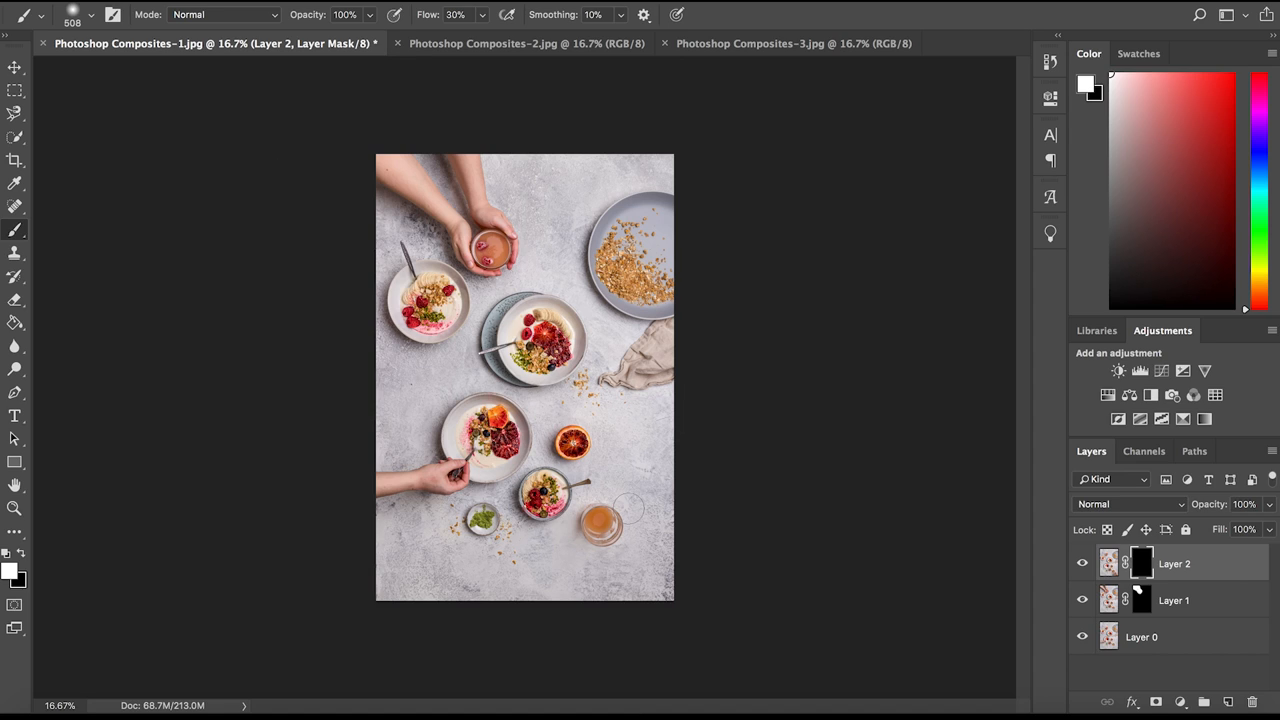
click(610, 525)
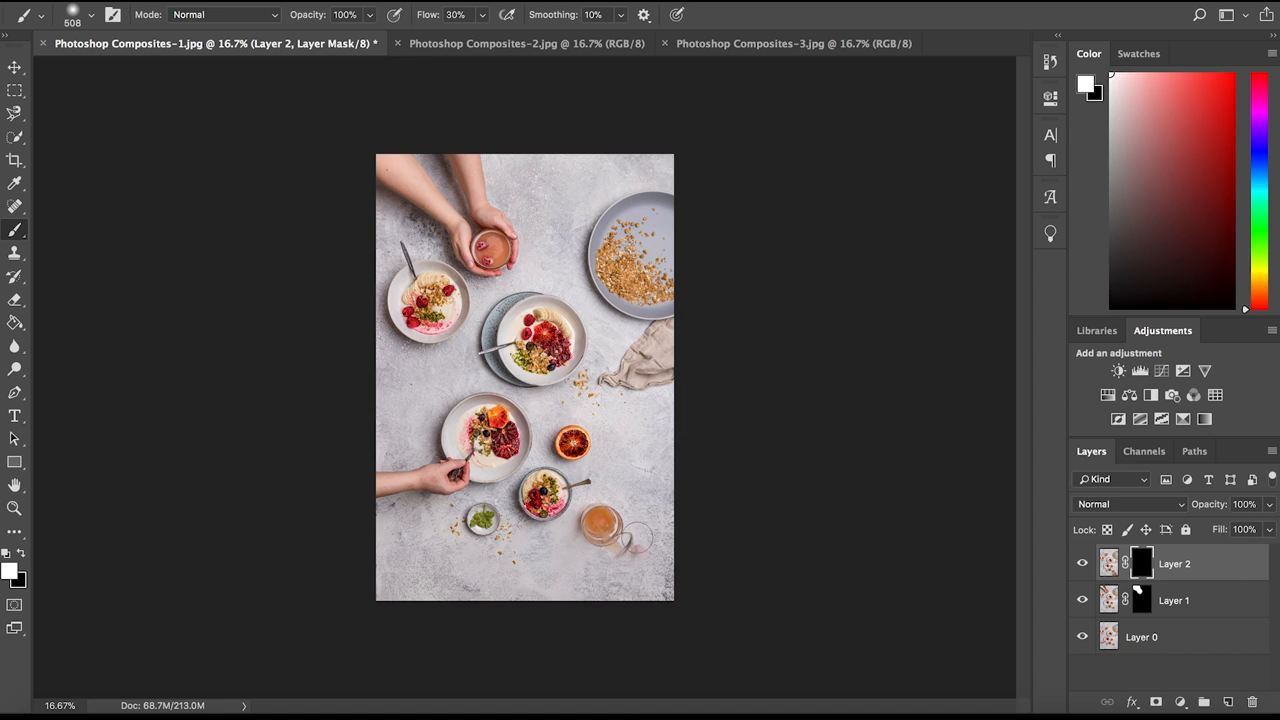
click(610, 555)
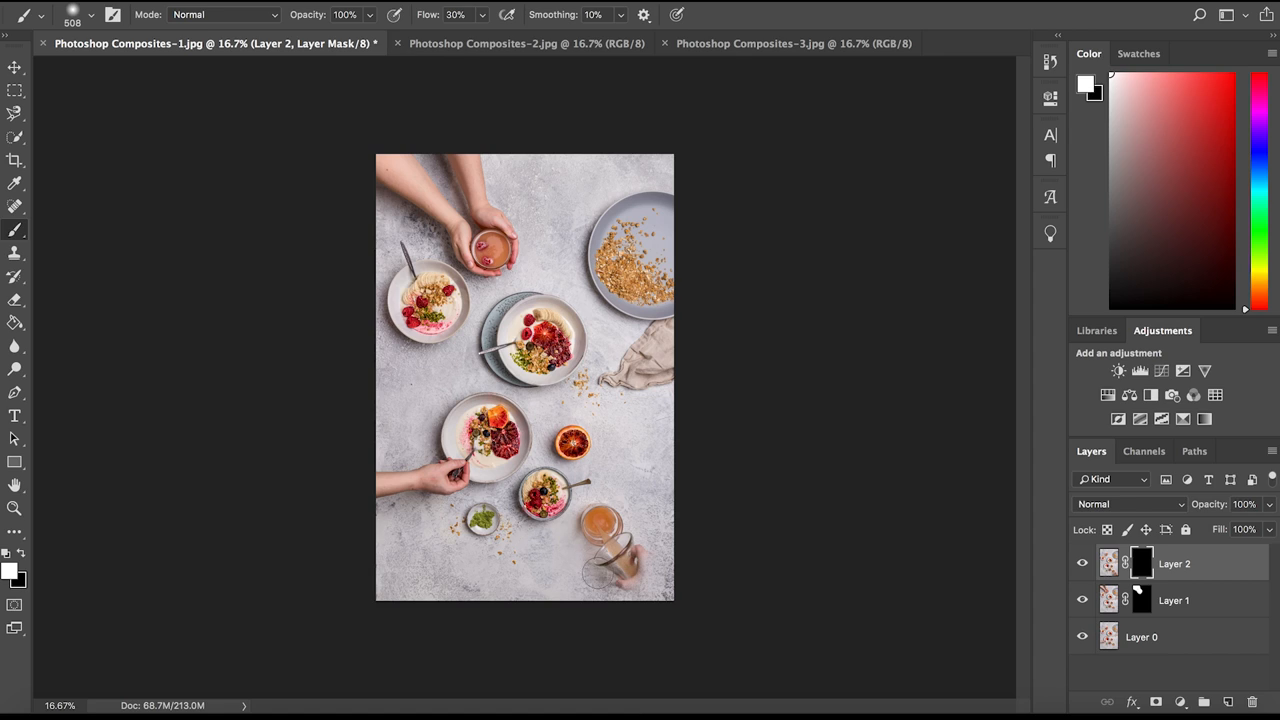